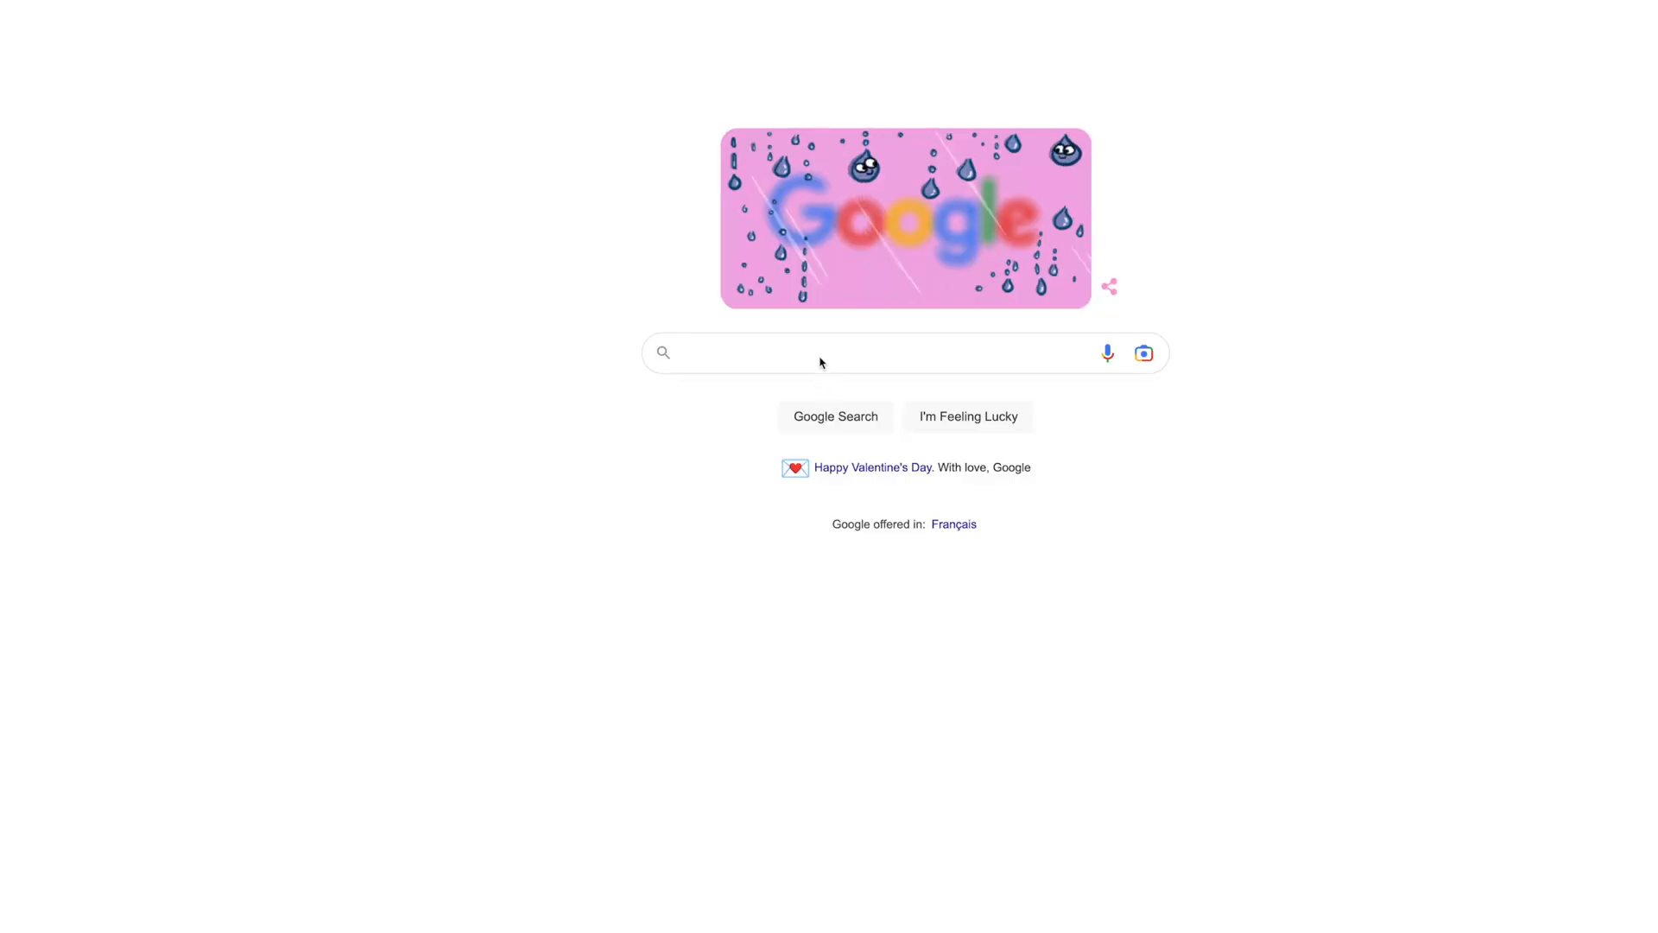
Search Google for "Chat" to reach the ChatGPT site.
type("Chat")
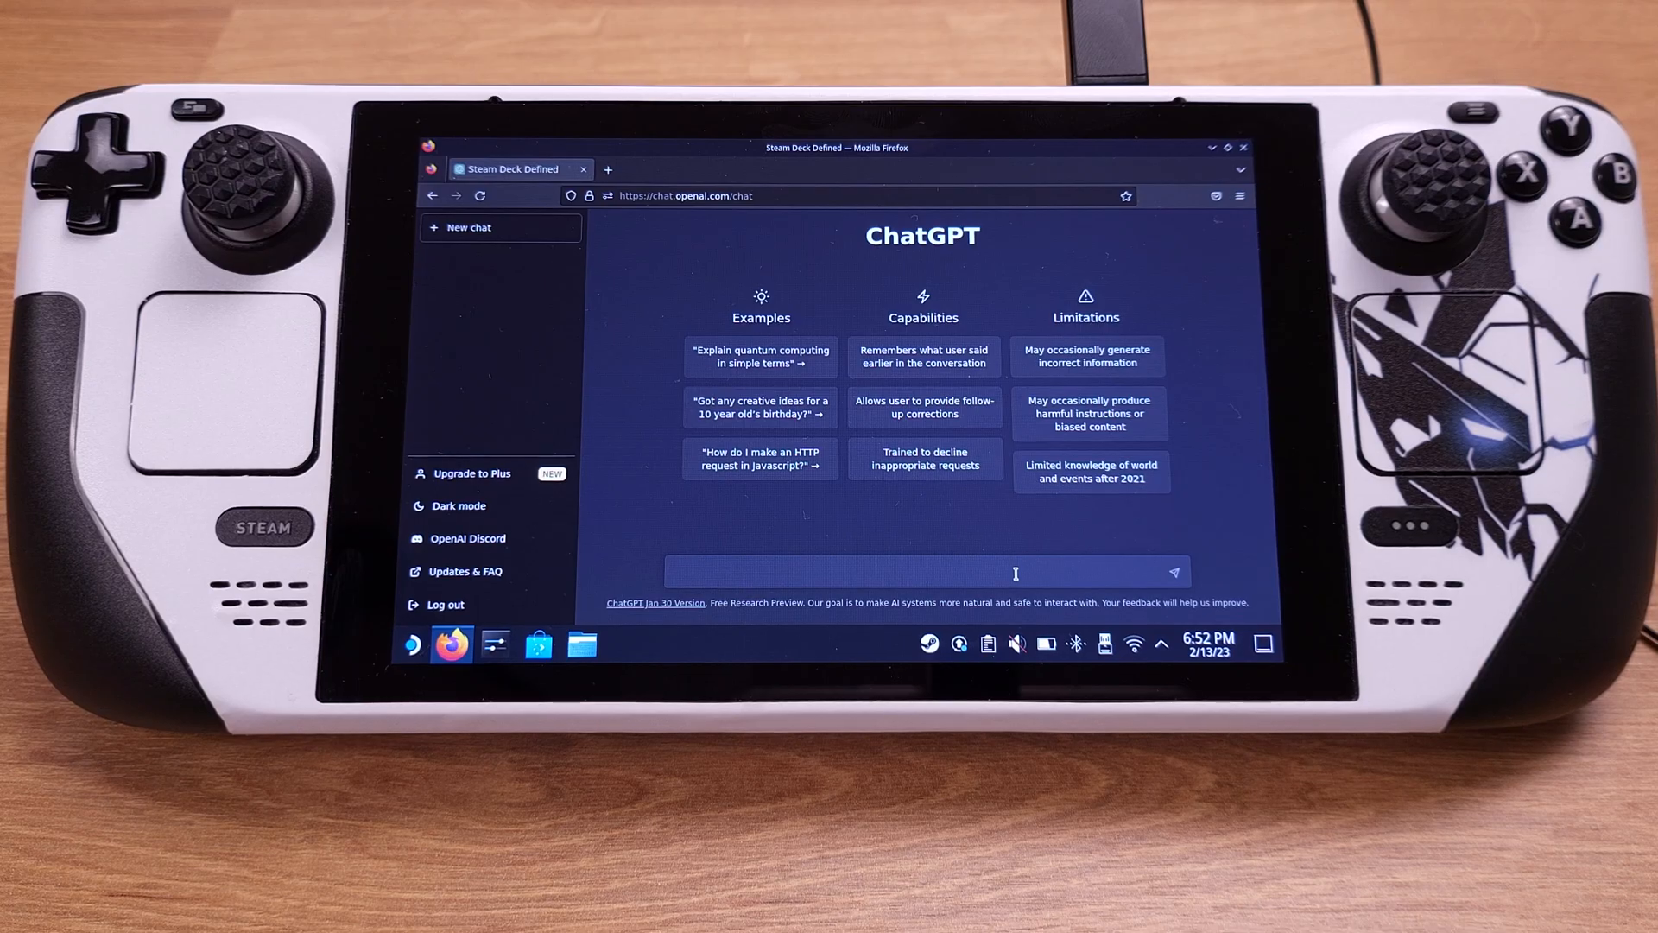
Ask ChatGPT "what is steam deck?" and send it.
type("what")
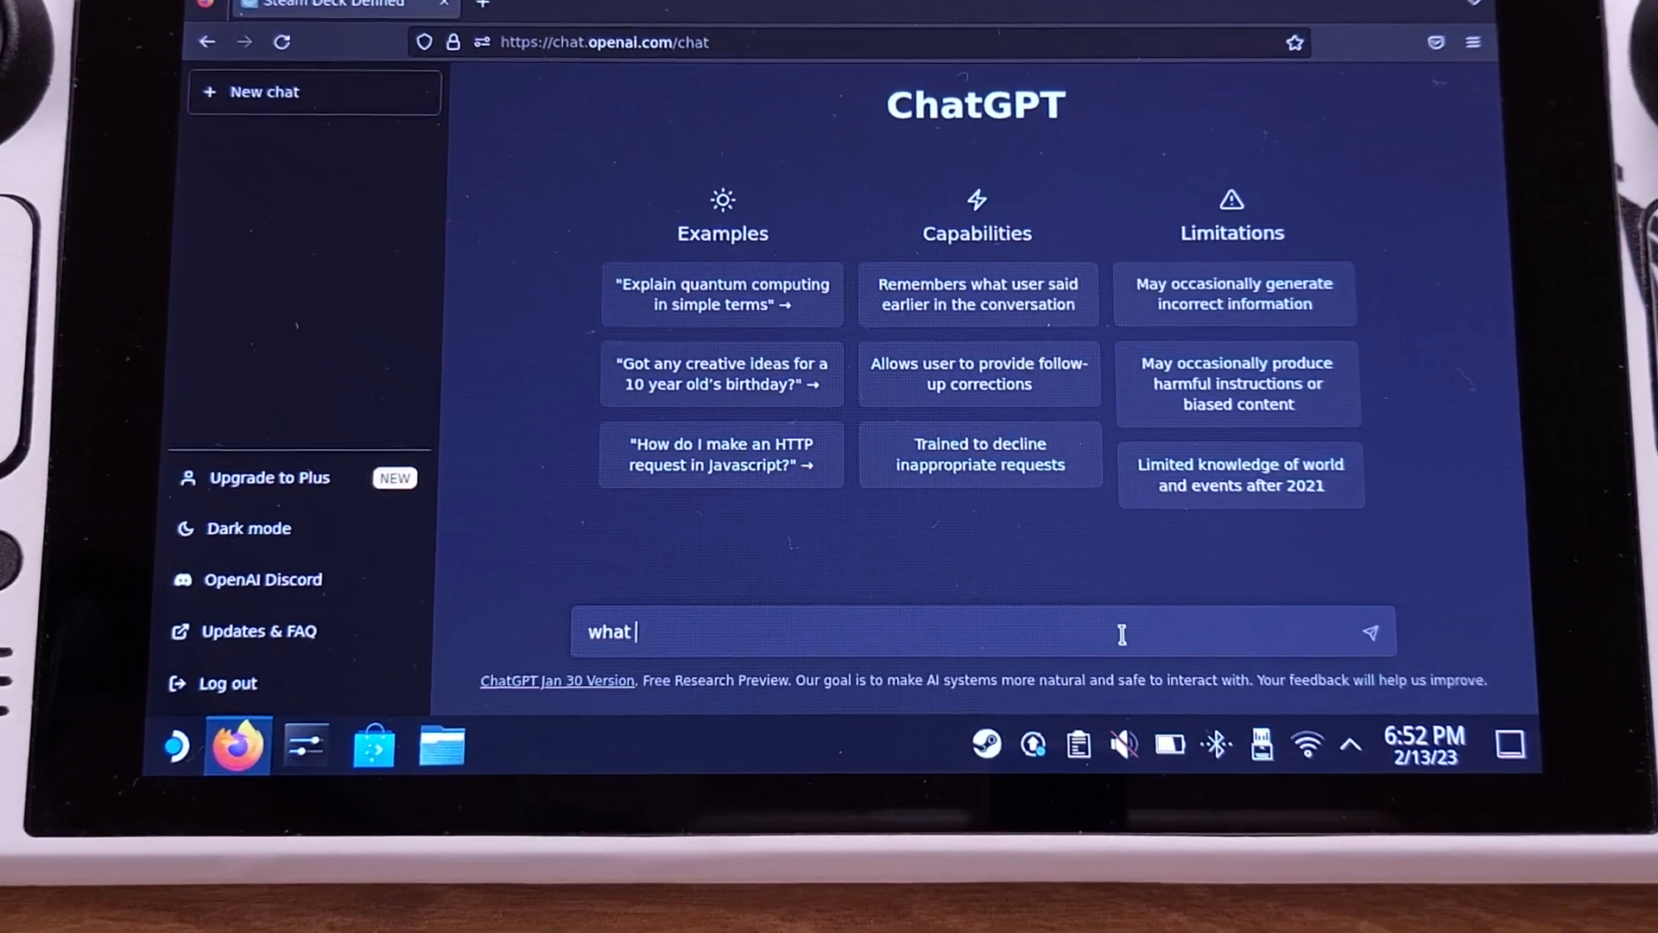
type("is stea")
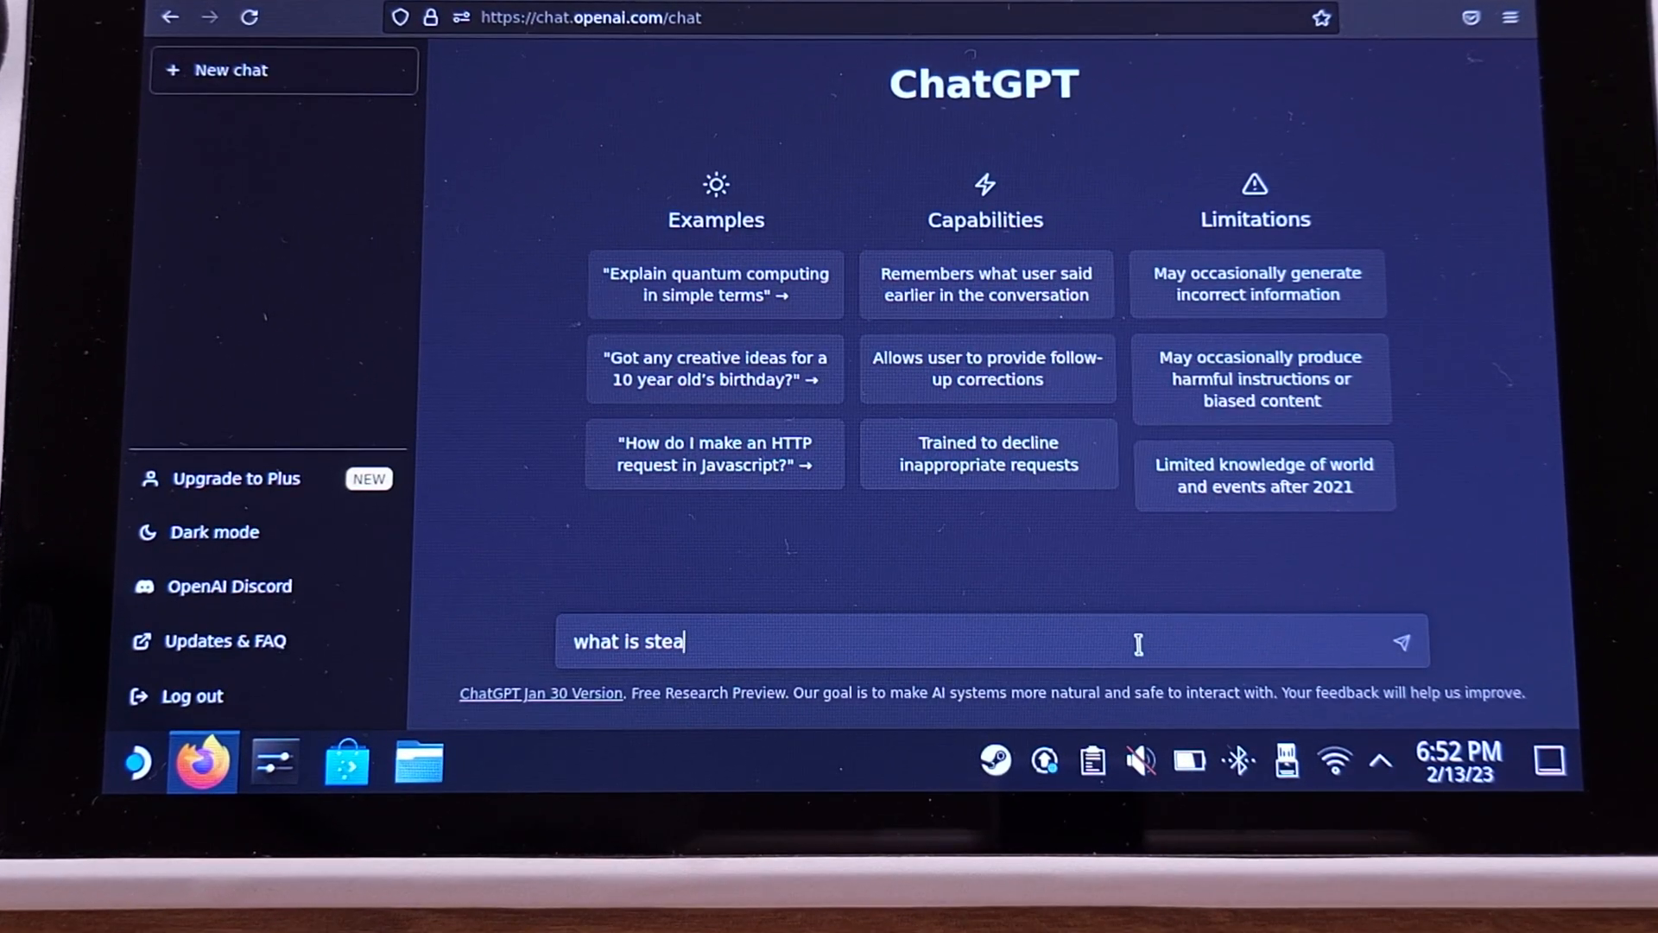
type("m deck?")
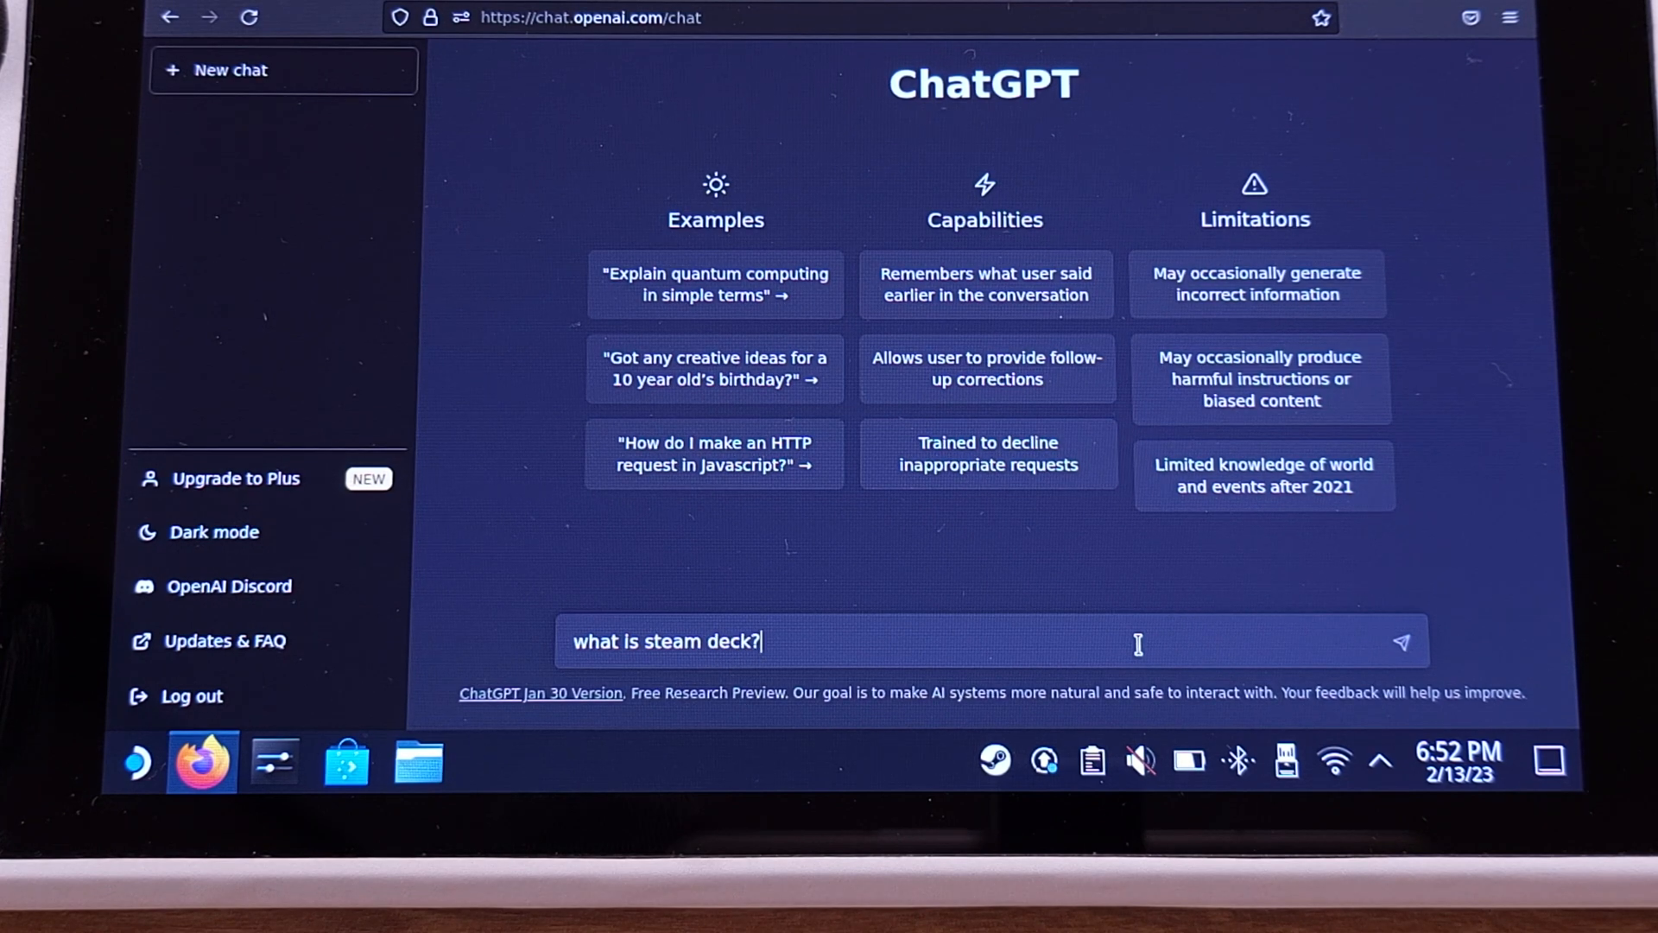
key("Return")
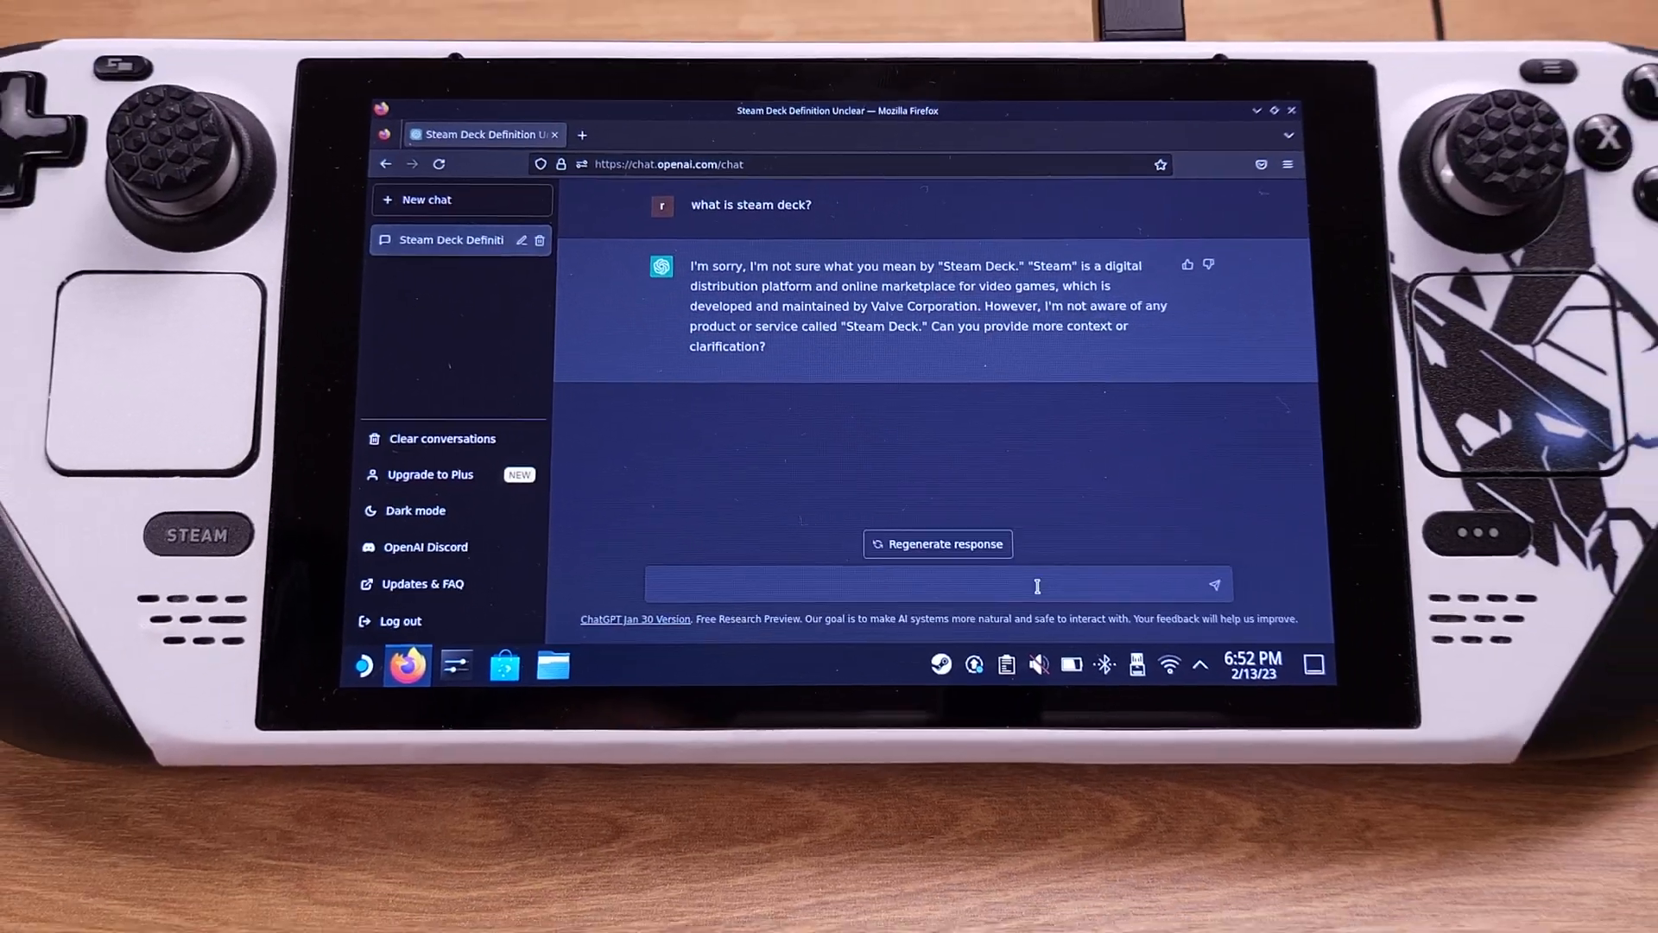
Follow up with "Do you know Steam Deck?".
type("D")
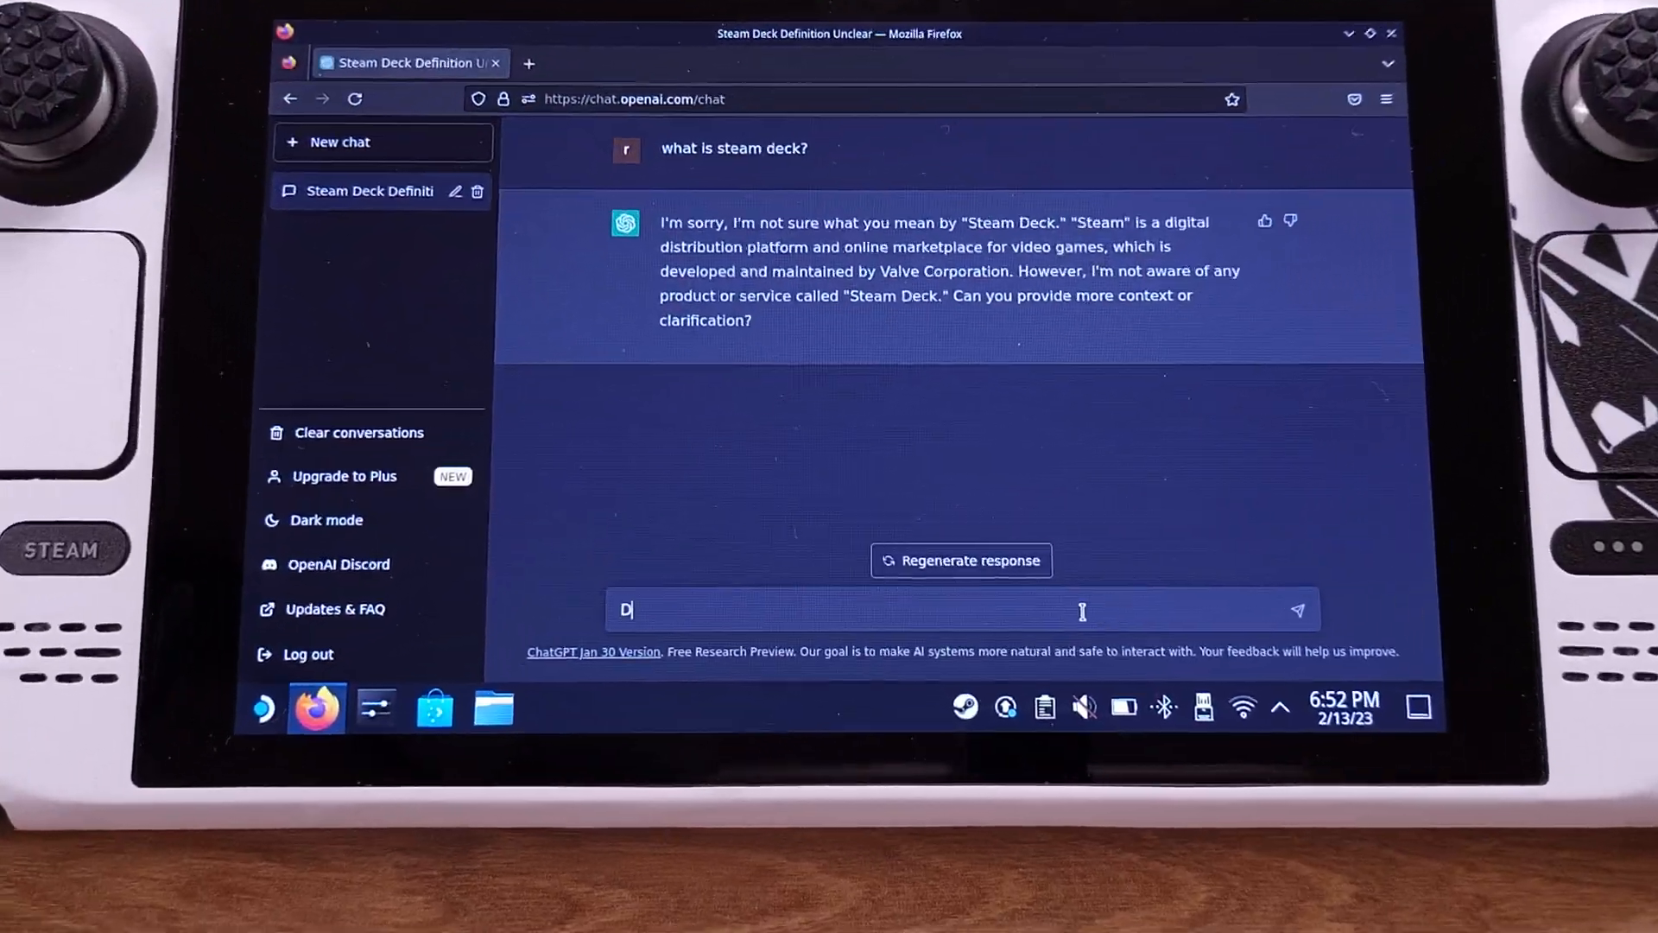
type("o you know")
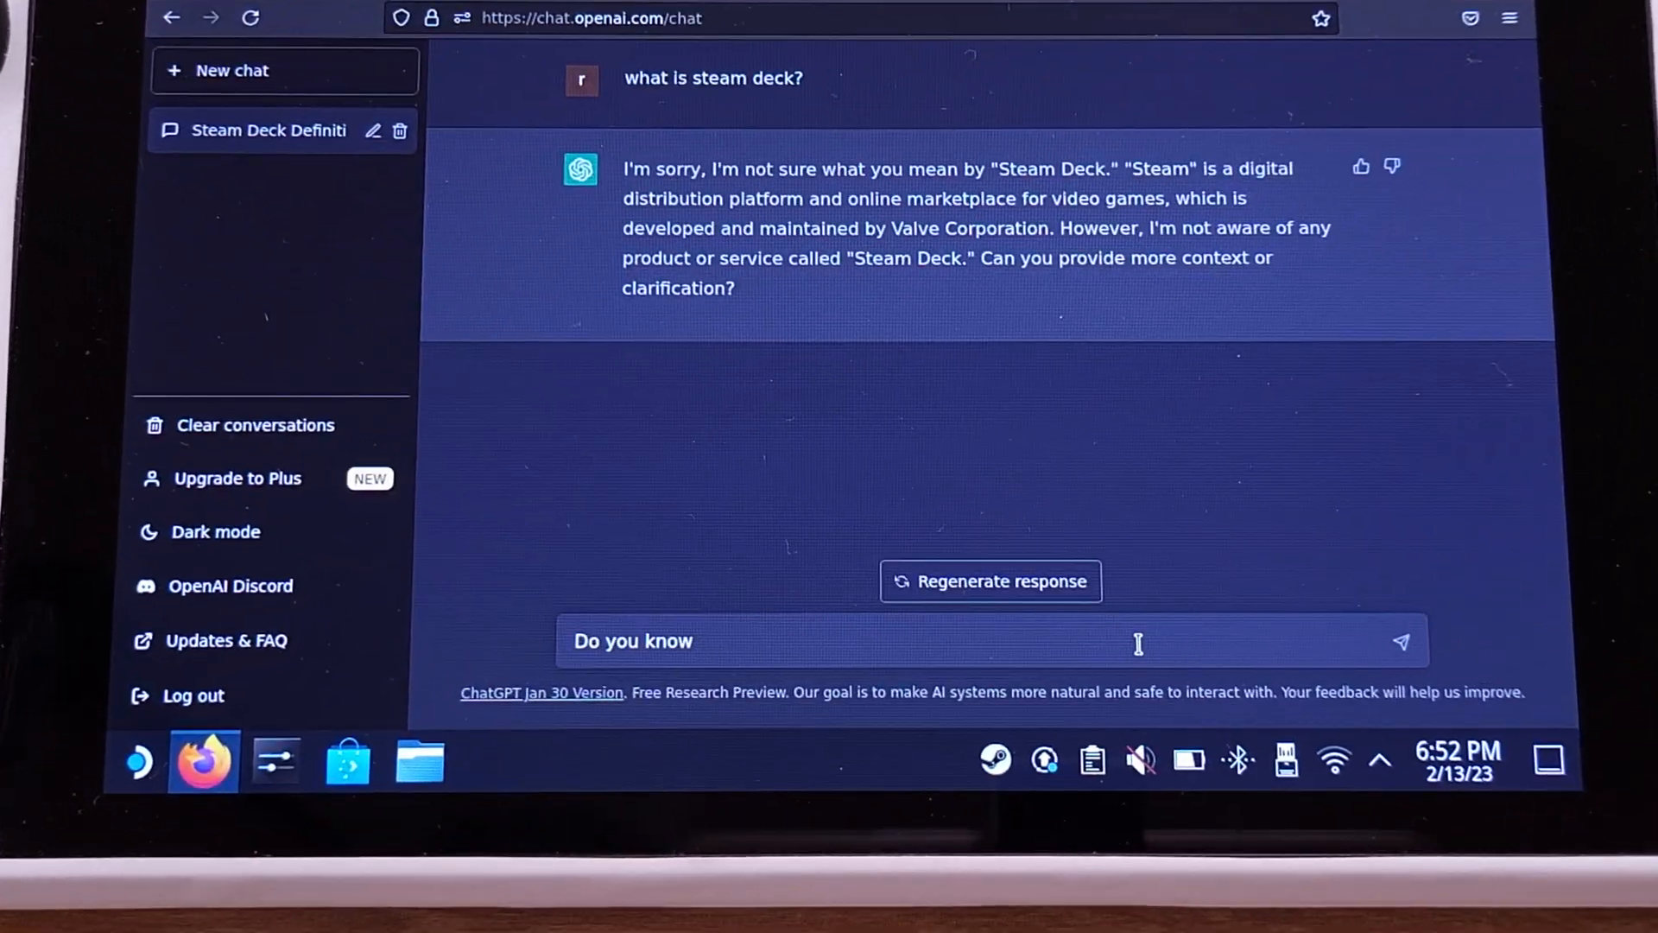
type("Steam Deck")
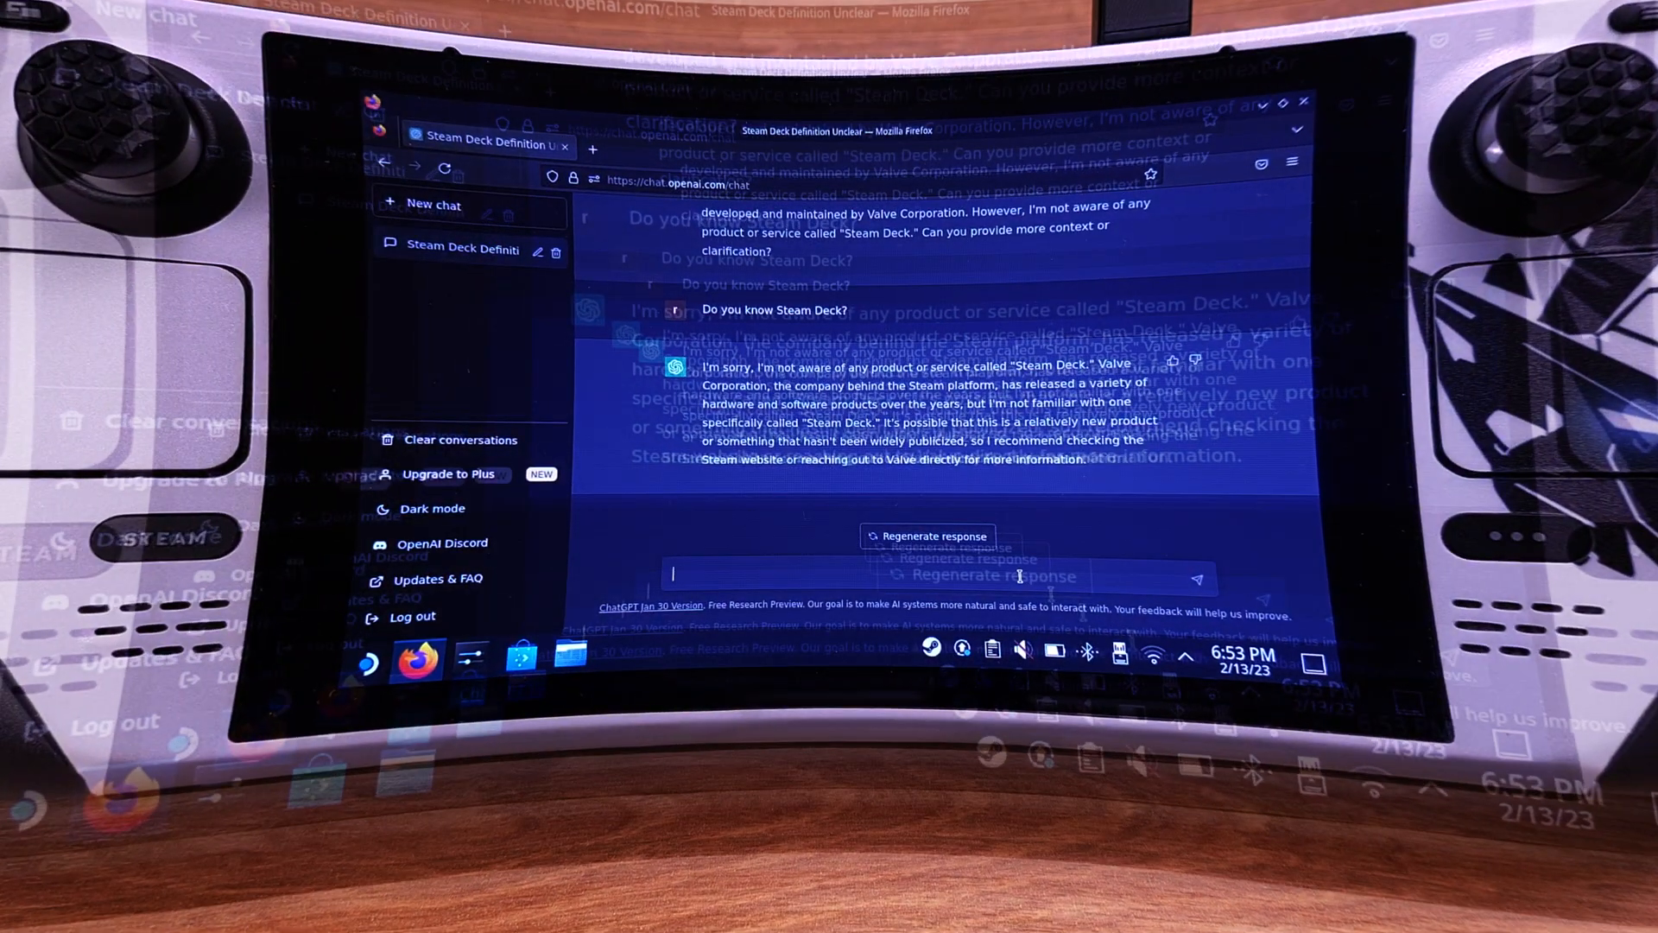
Ask "Can I play AAA games on a handheld in 2023?".
type("Ca")
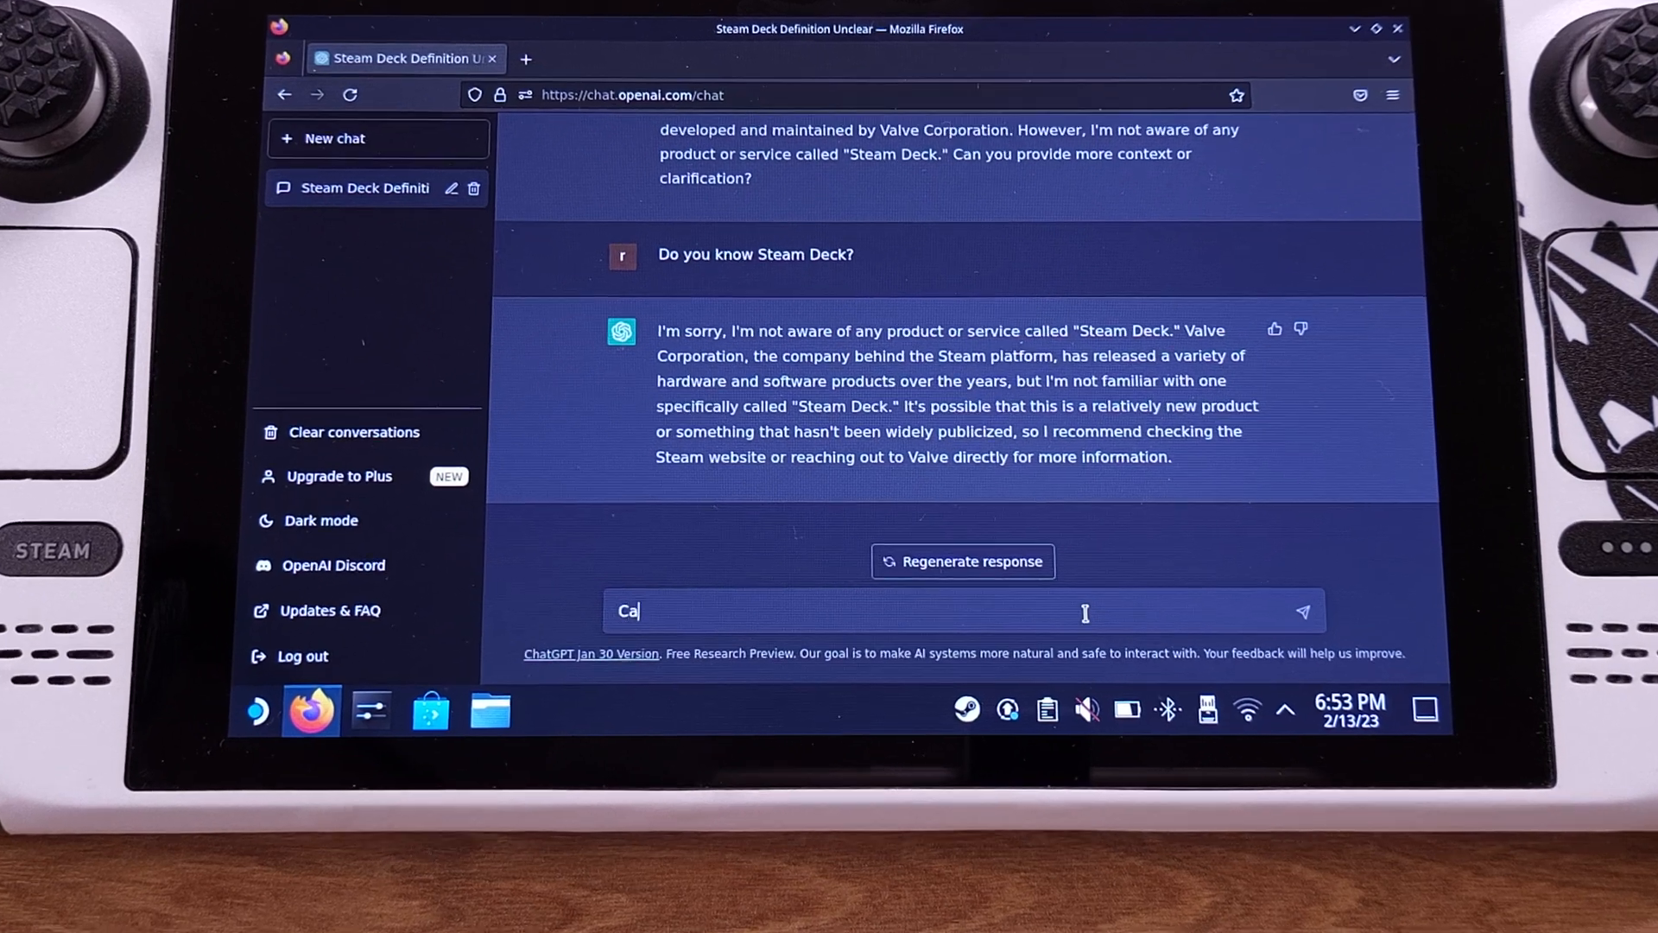
type("n I play")
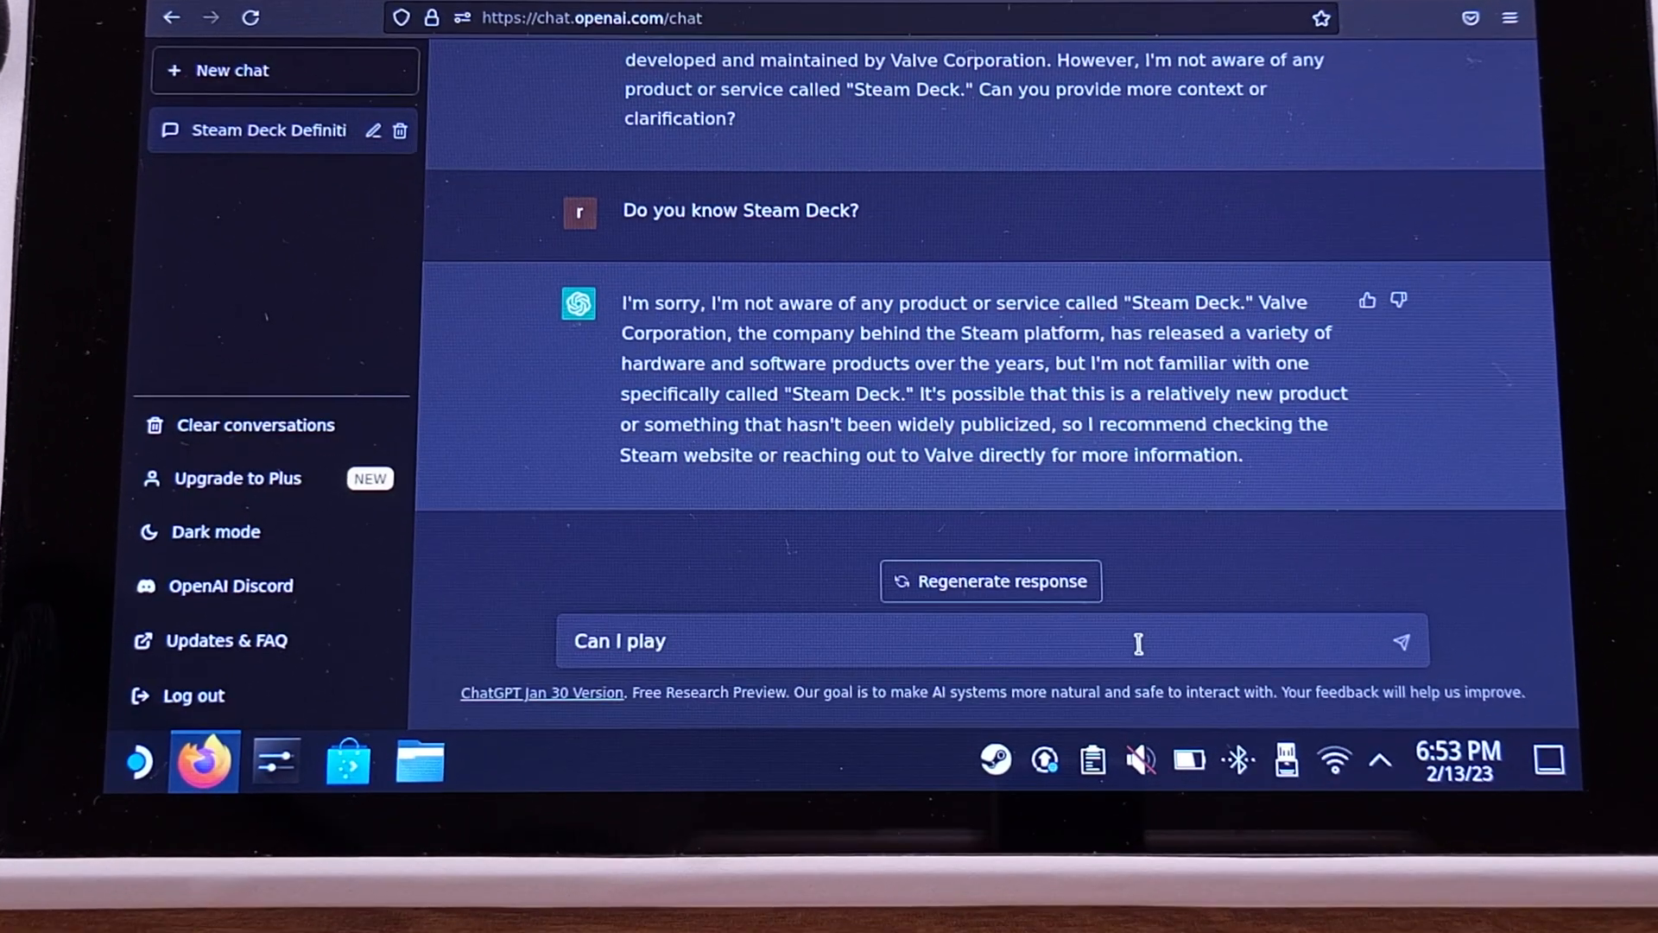
type("AAA games on")
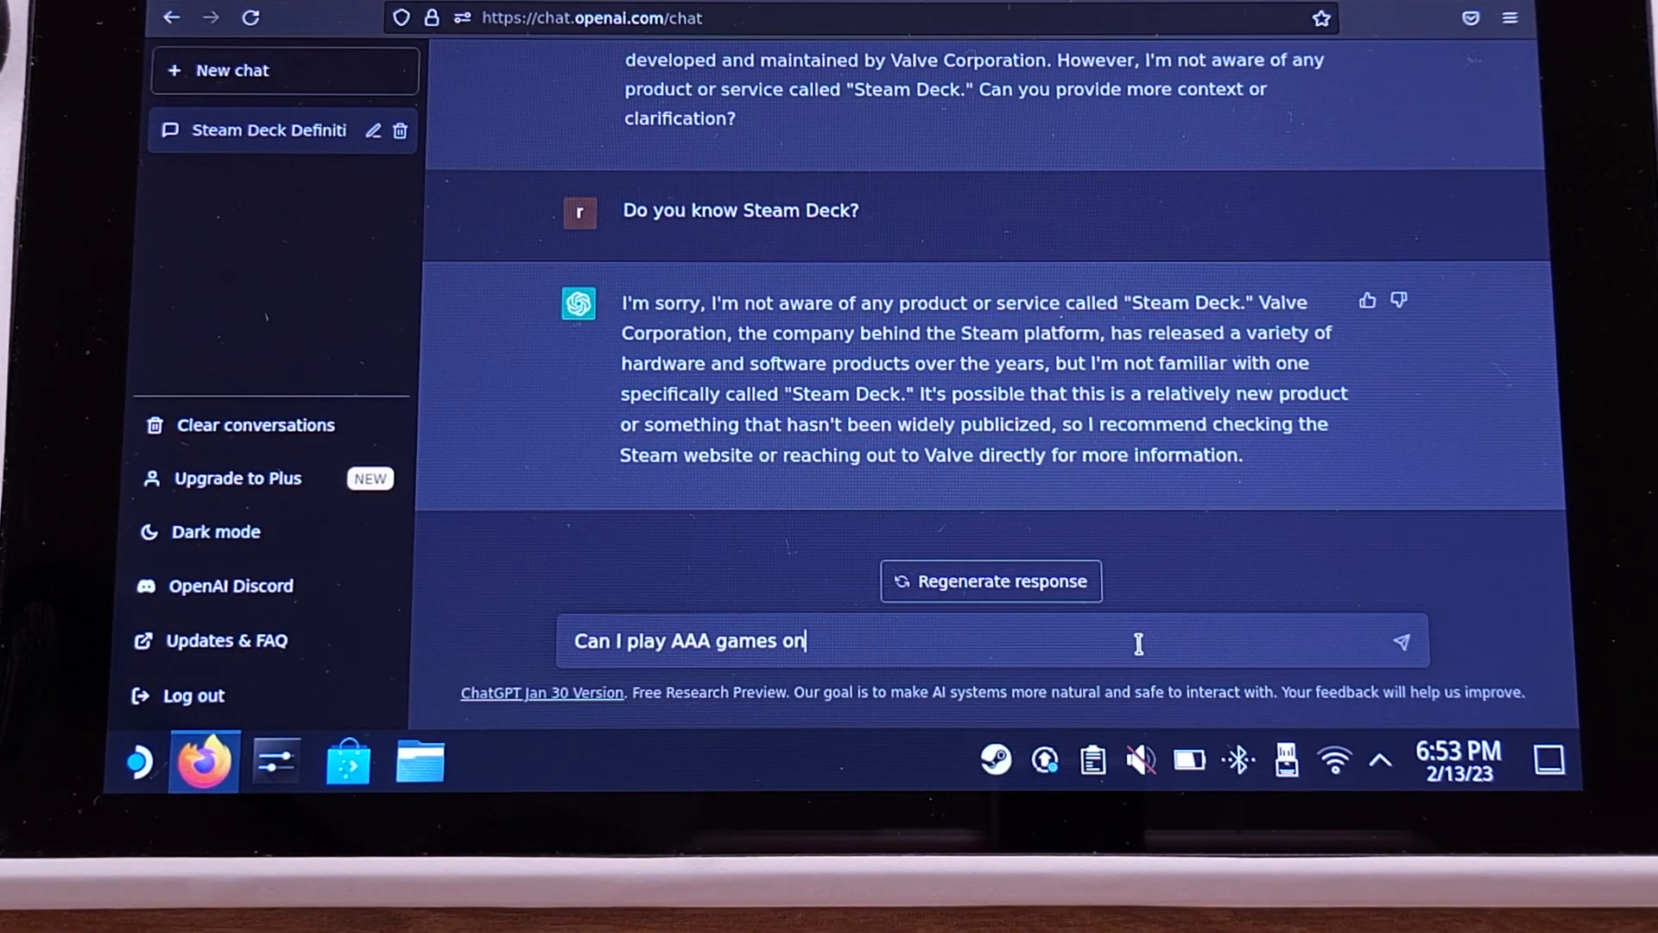
type("a handheld in")
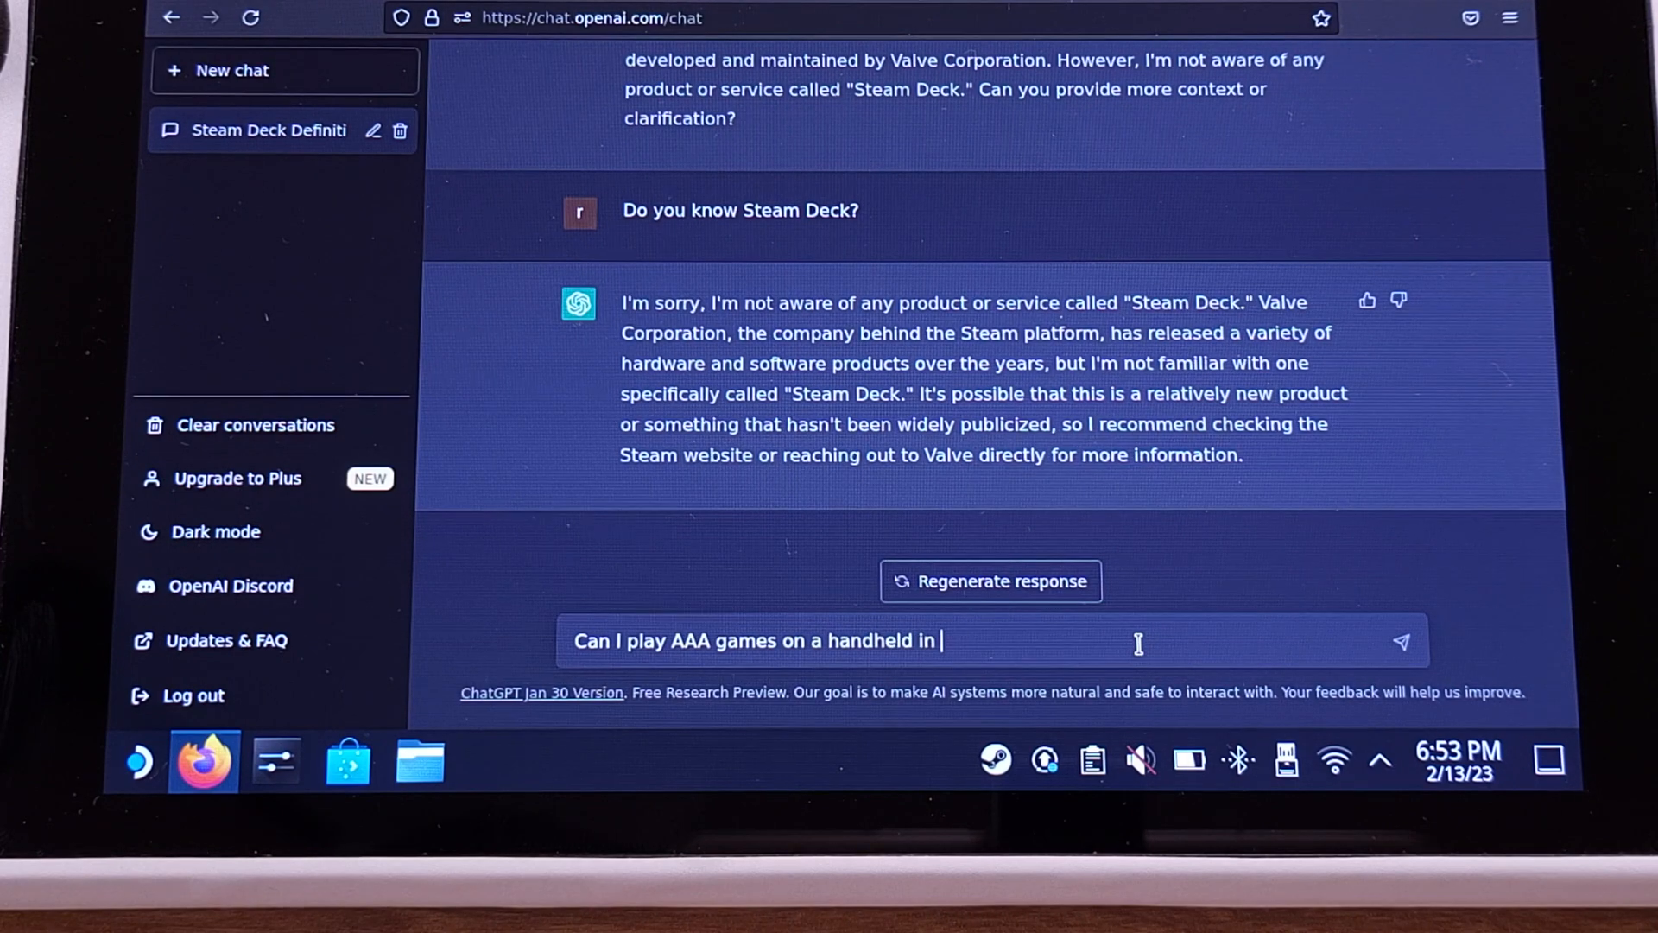
type("2023?")
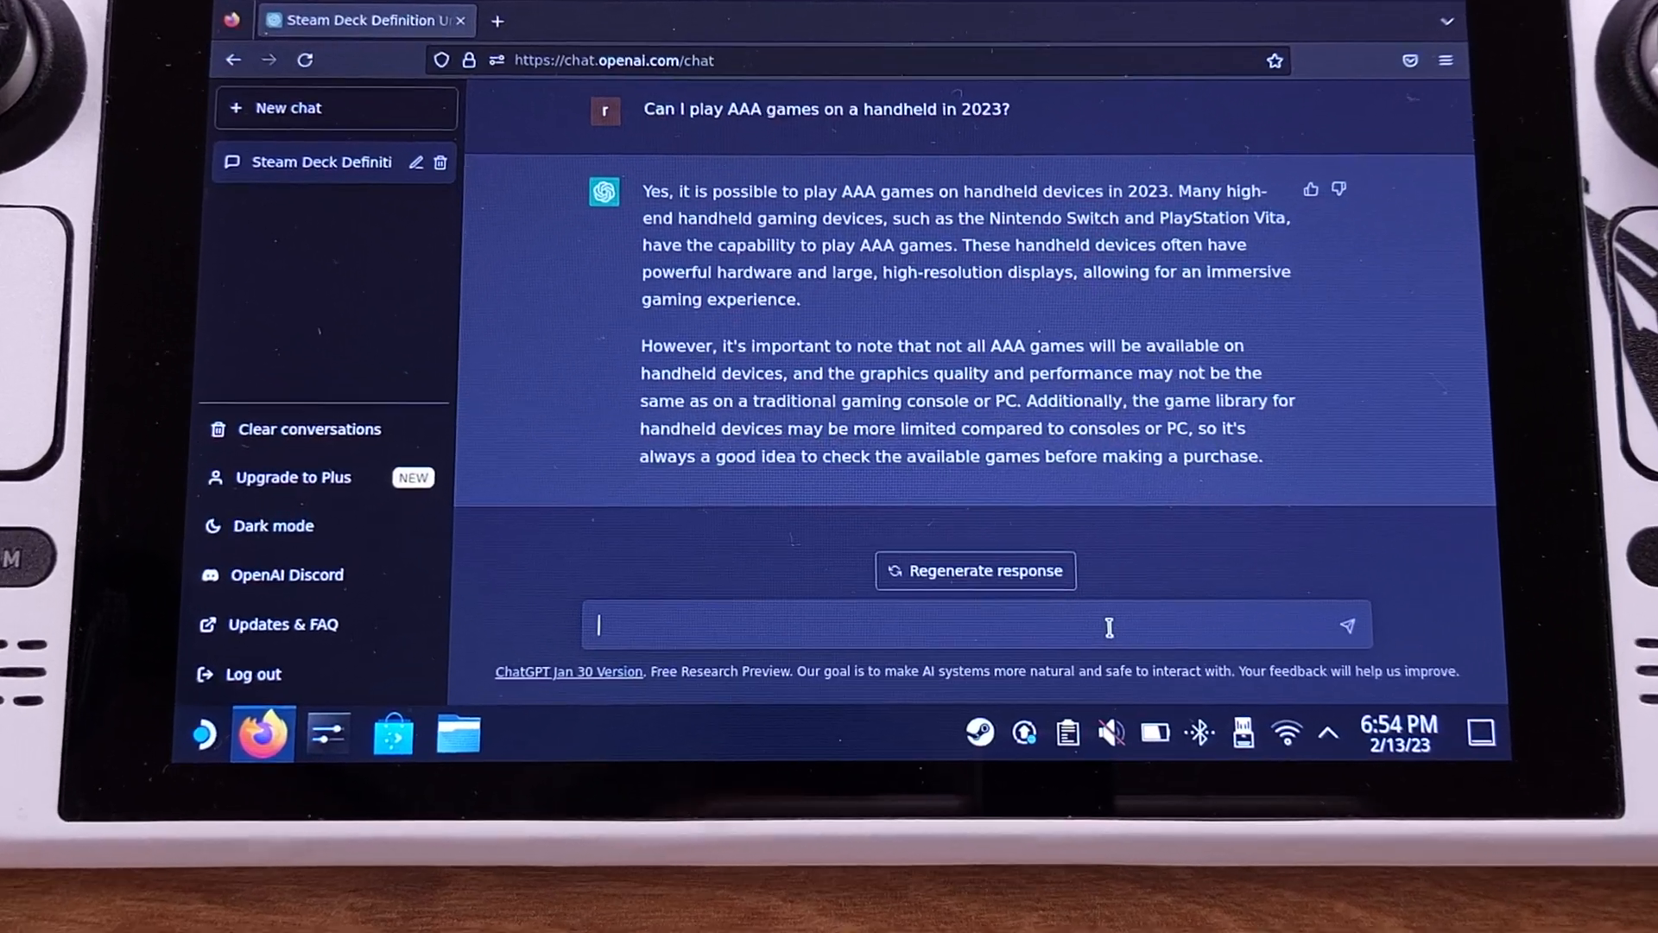
Ask "What AAA games can be played on Nintendo Switch?" and send it.
type("What")
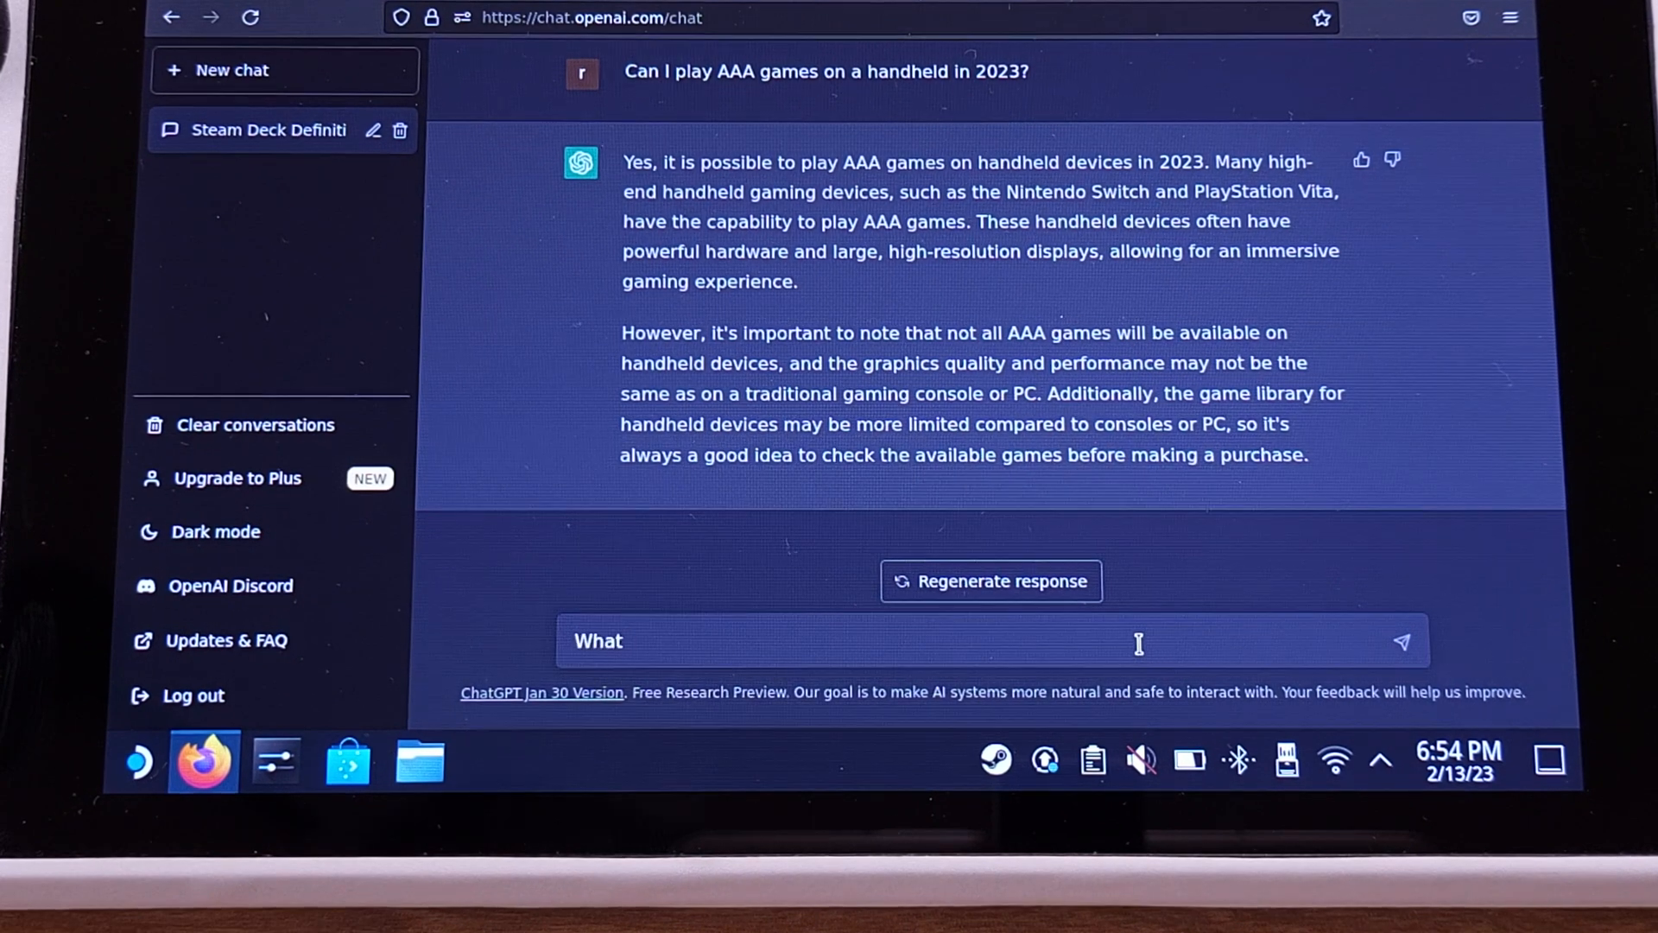
type("AAA games can be played on Nintendo")
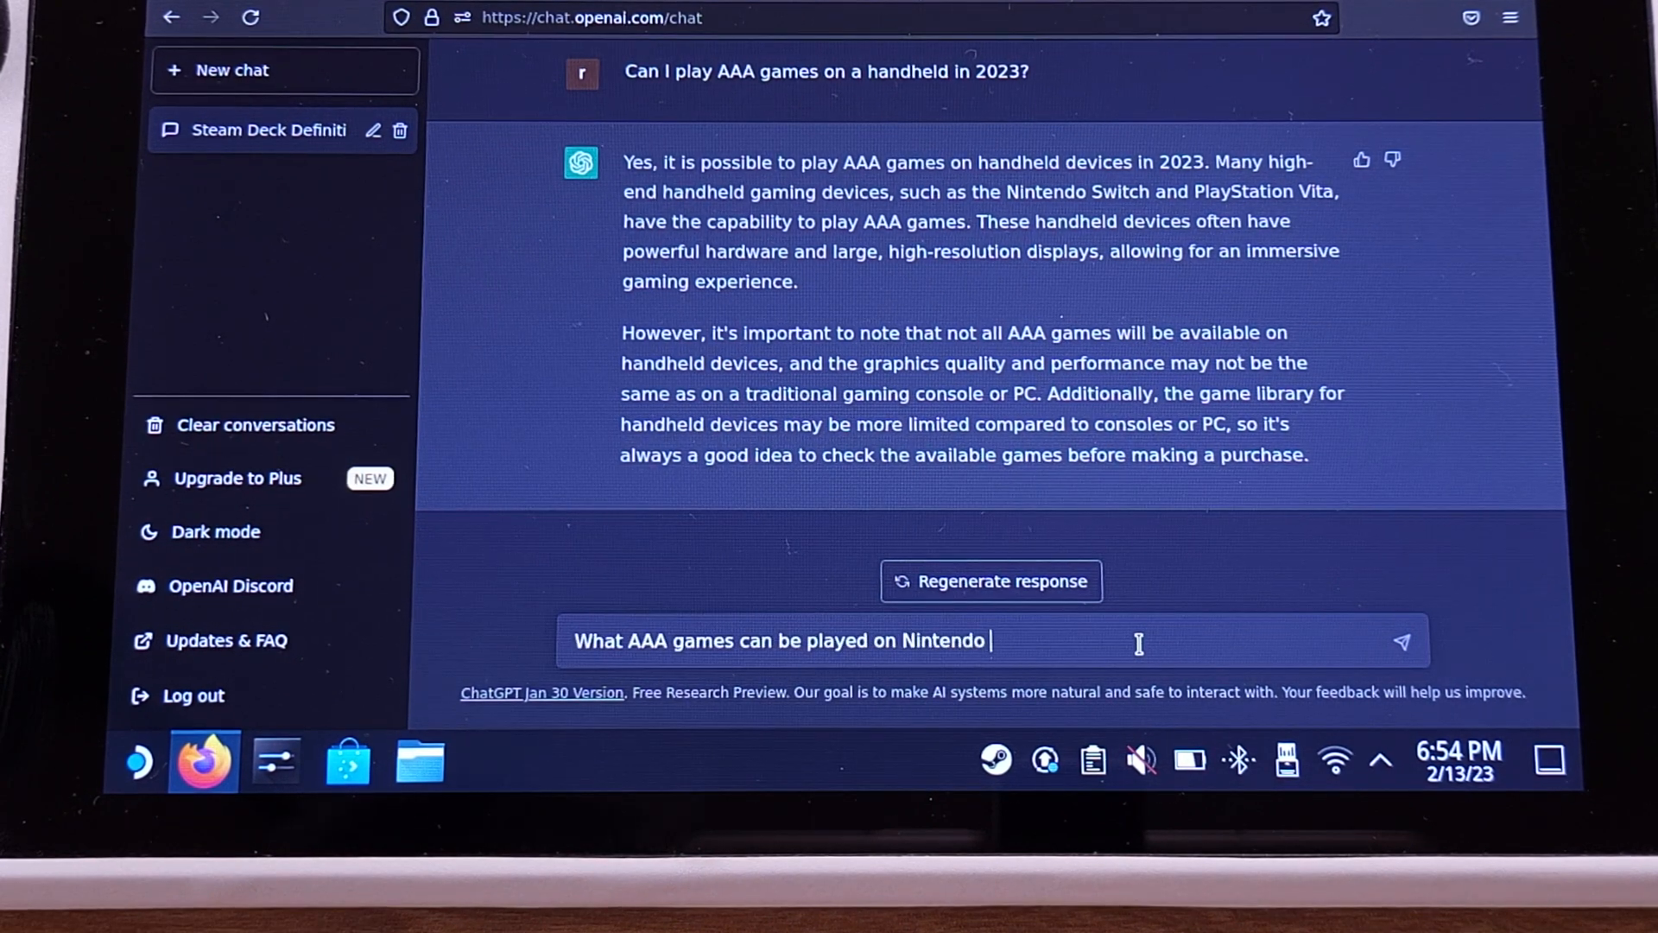
key("Return")
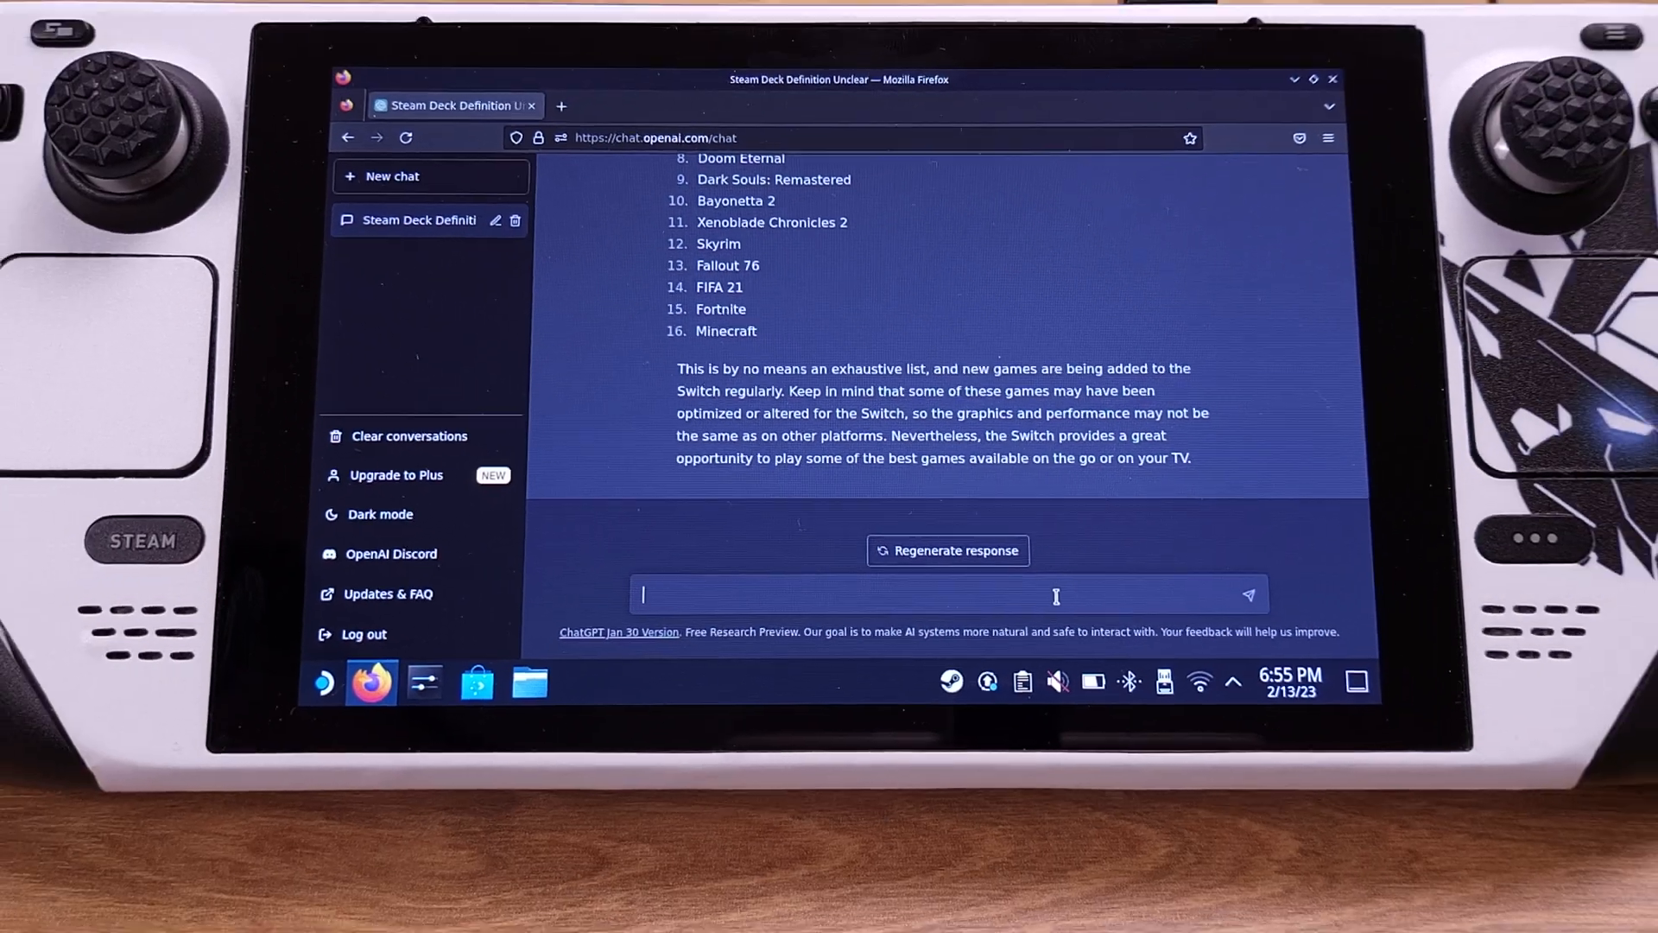
Start an Elden Ring question, then reply "You are wrong".
type("Can I")
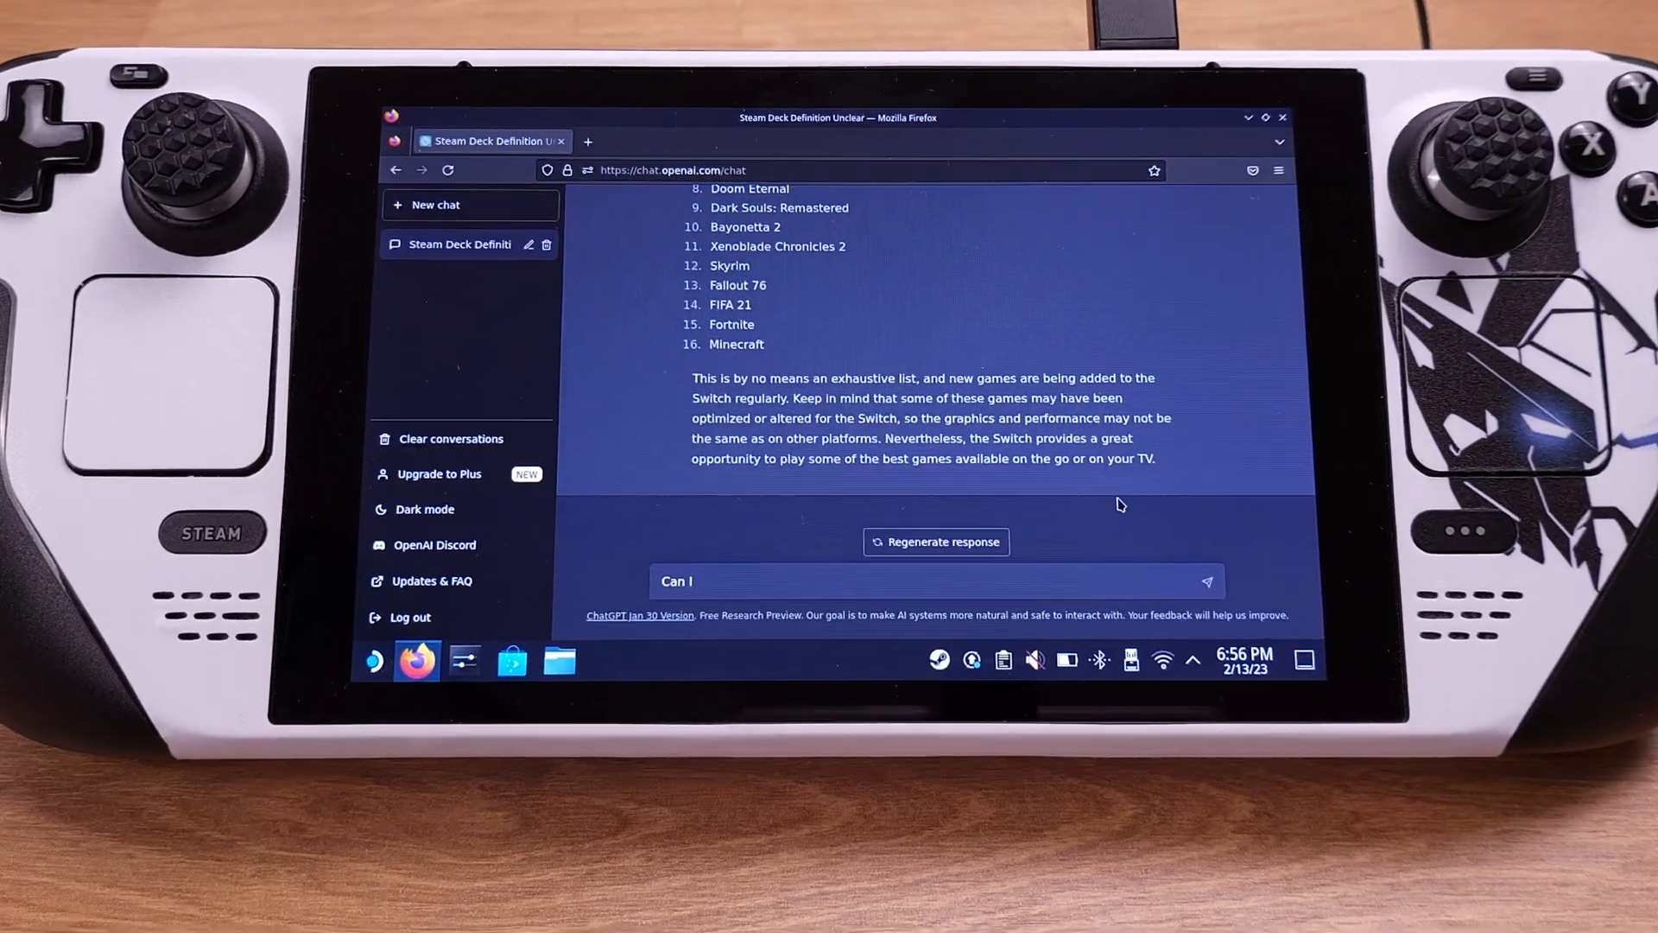
left_click(1205, 580)
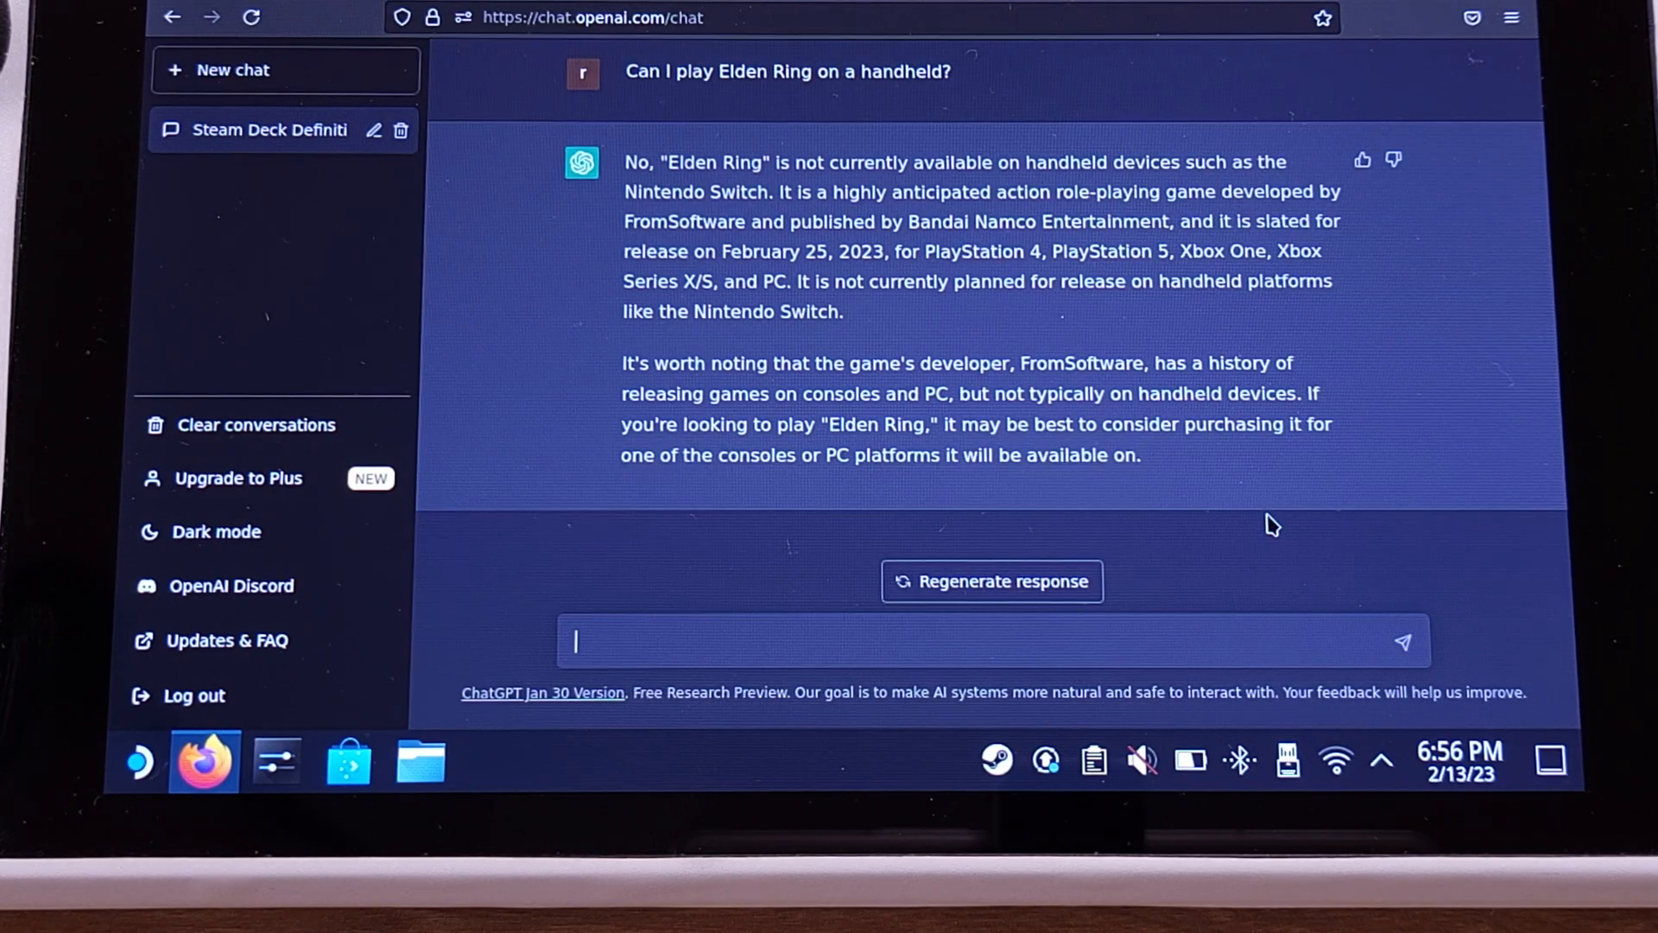
type("You are wrong")
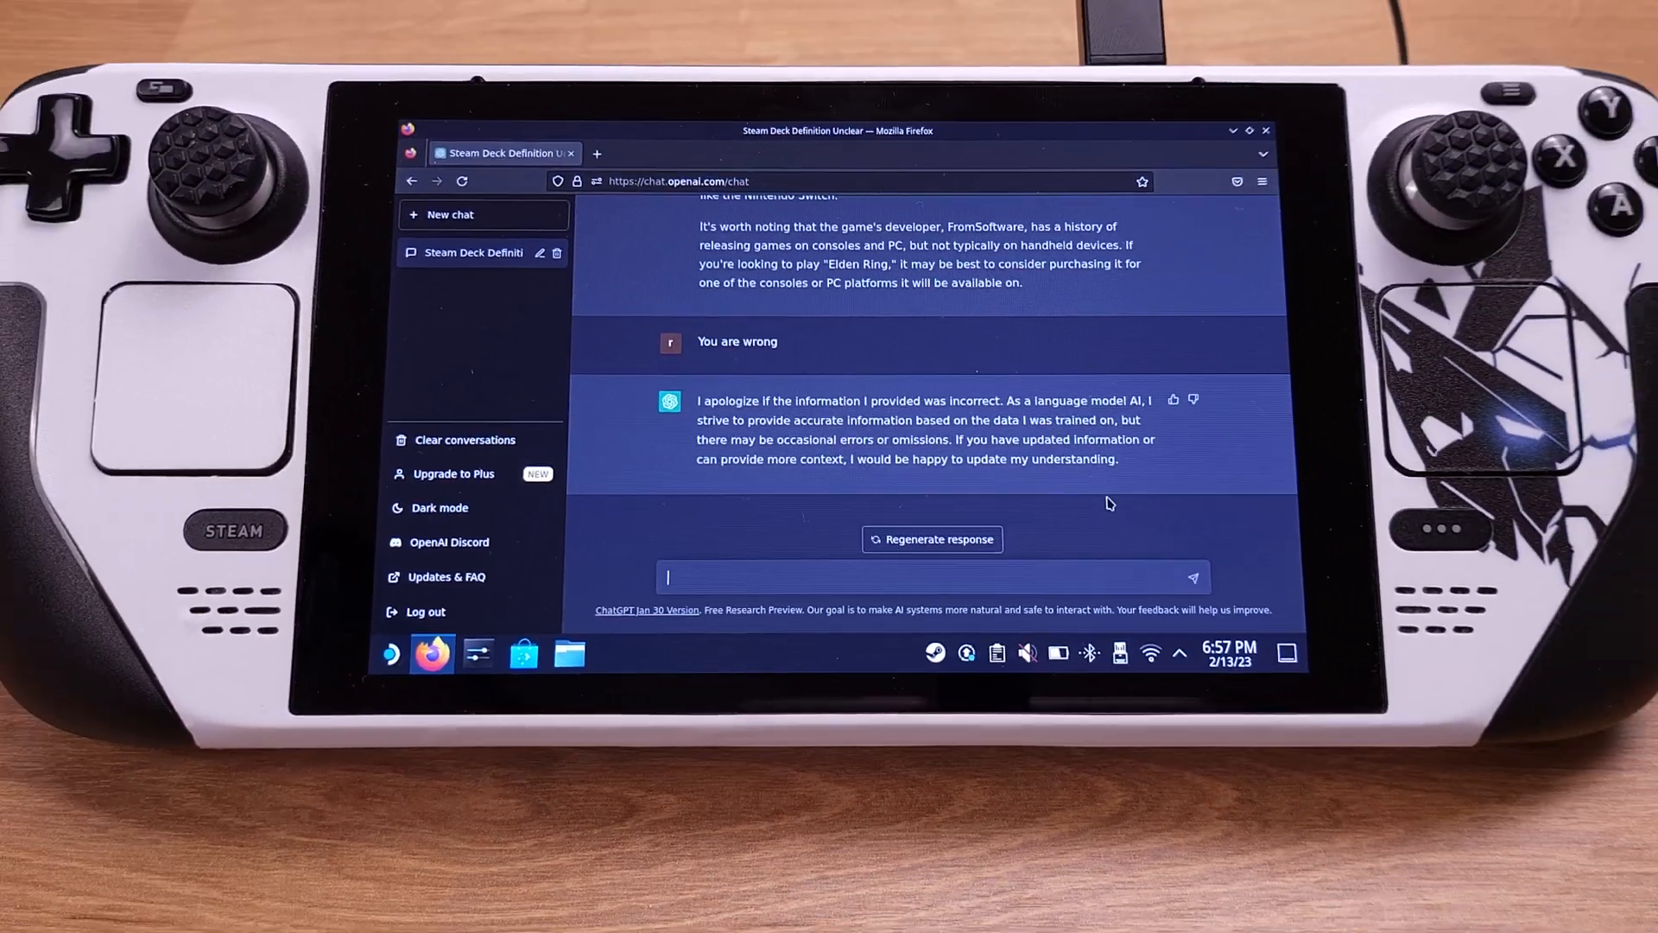
Ask "What is the best handheld gaming device in 2023".
type("What is the best")
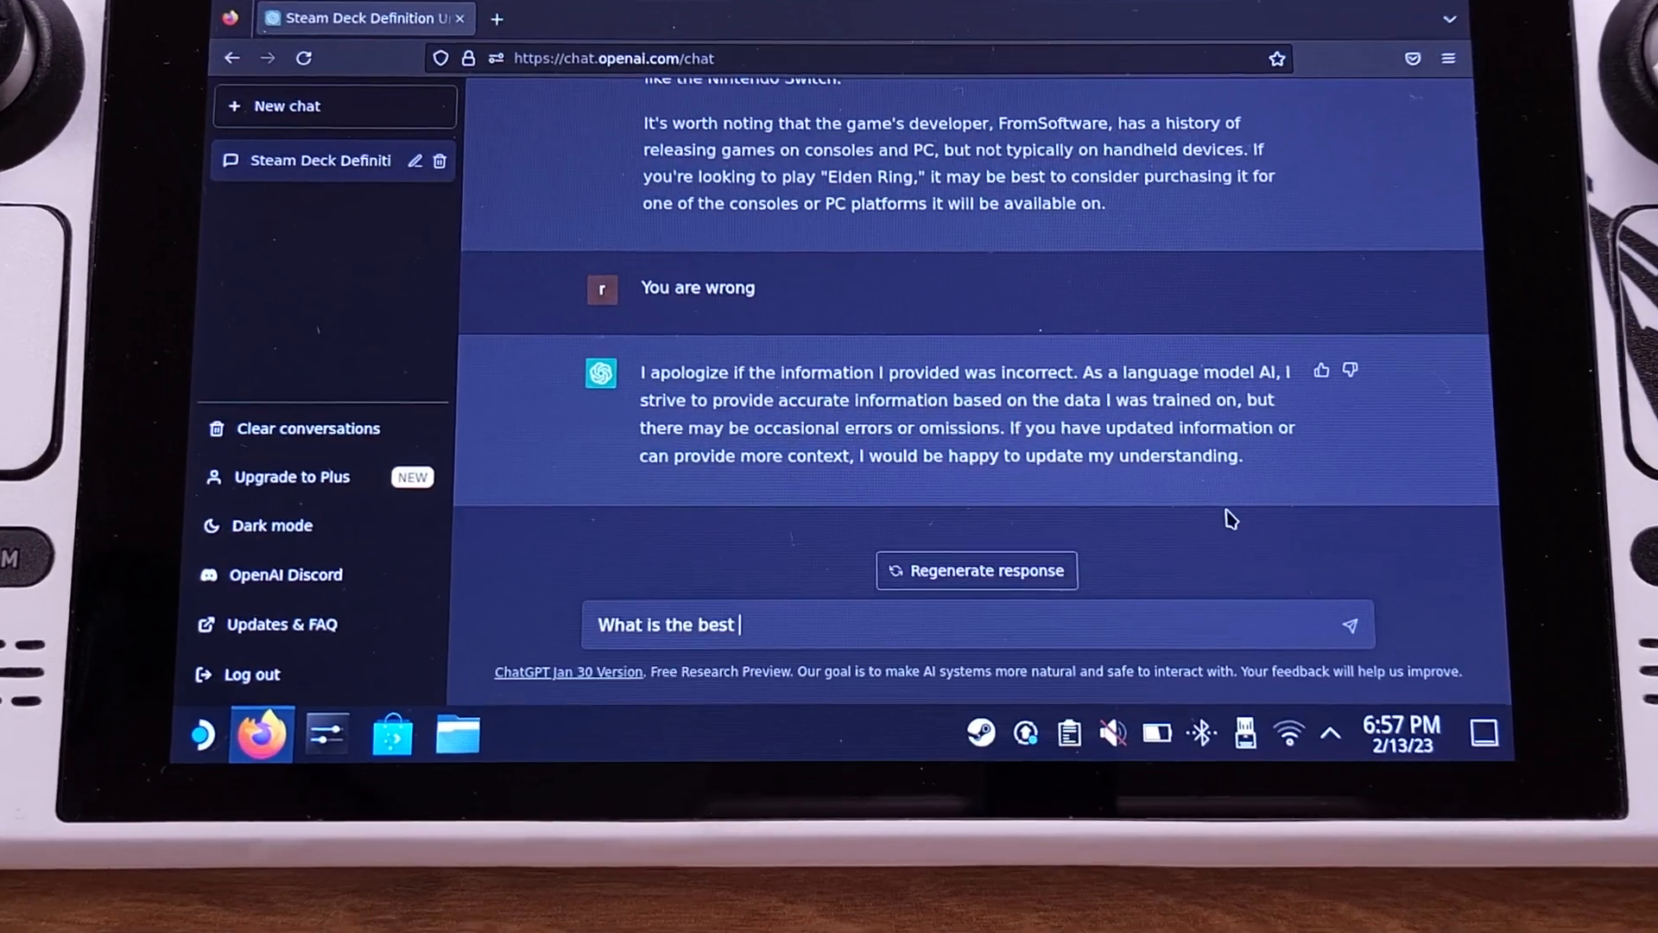
type("handheld gaming device in 2")
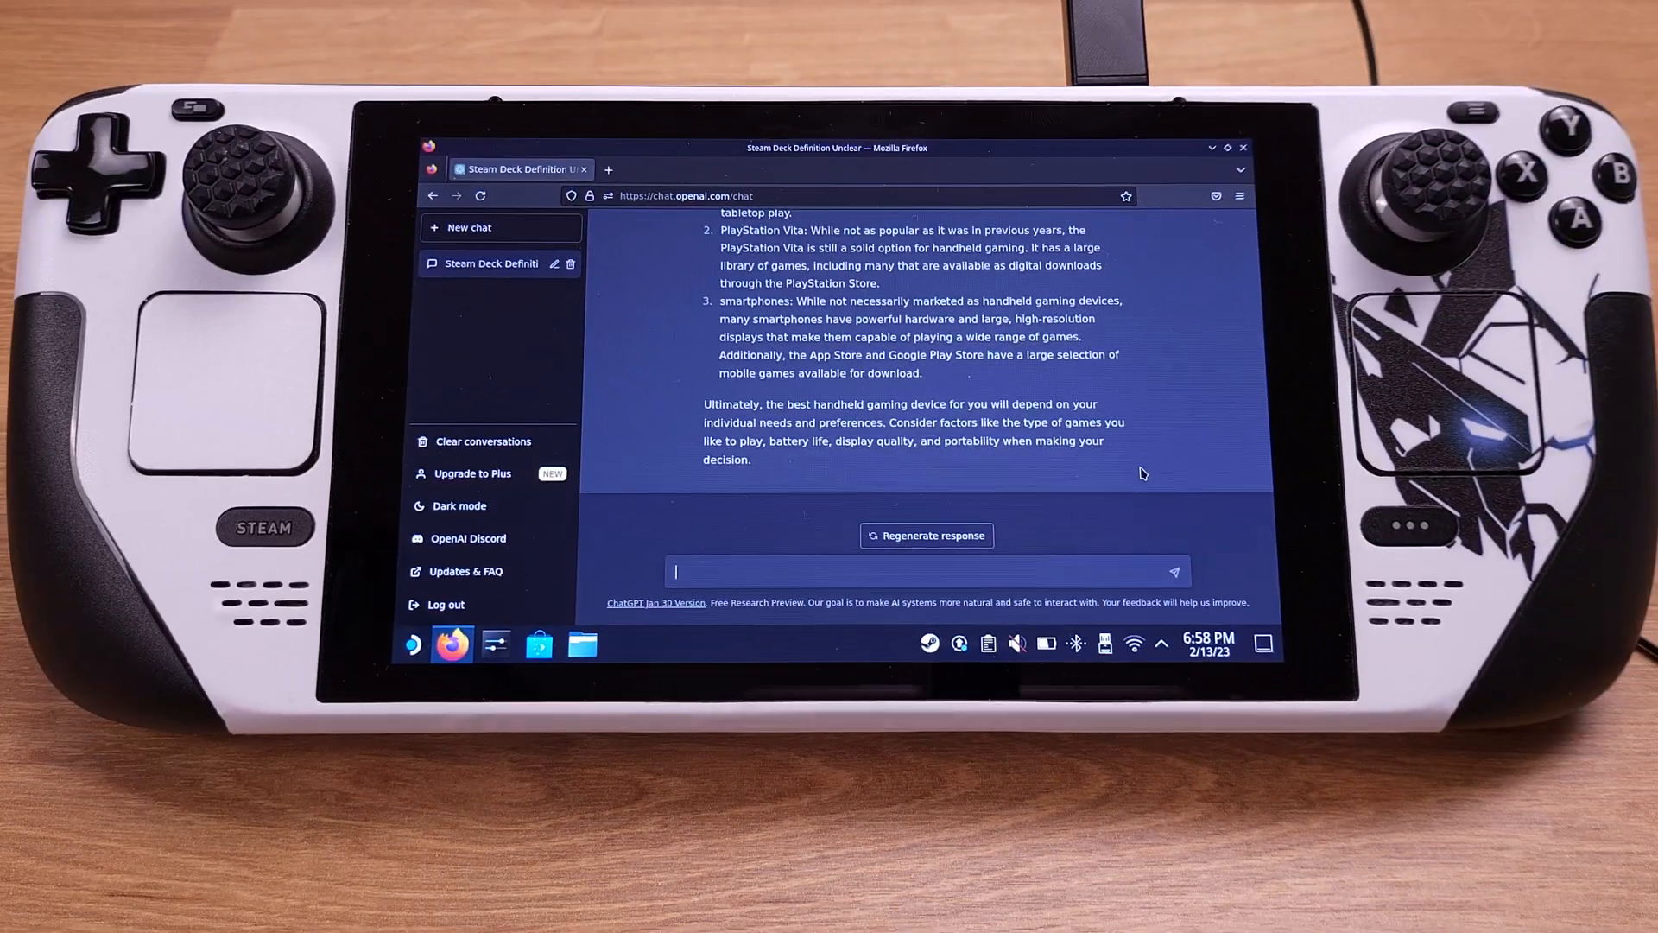
Send "I want to play PC games on the go".
type("I want to play PC games on the")
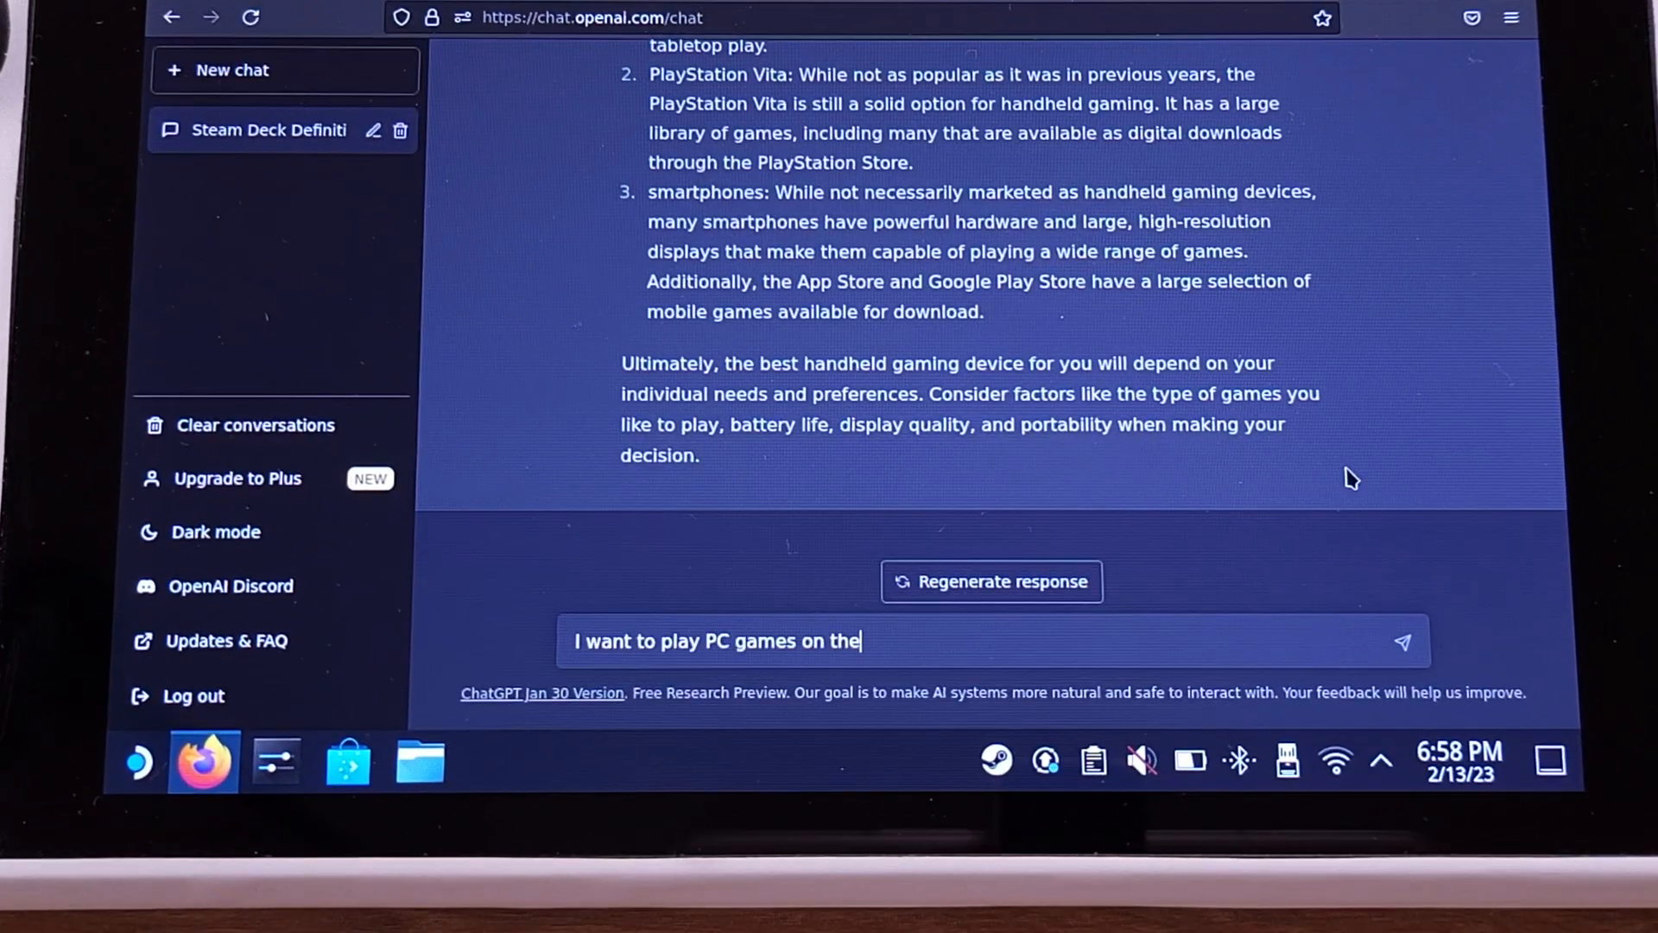
key("Return")
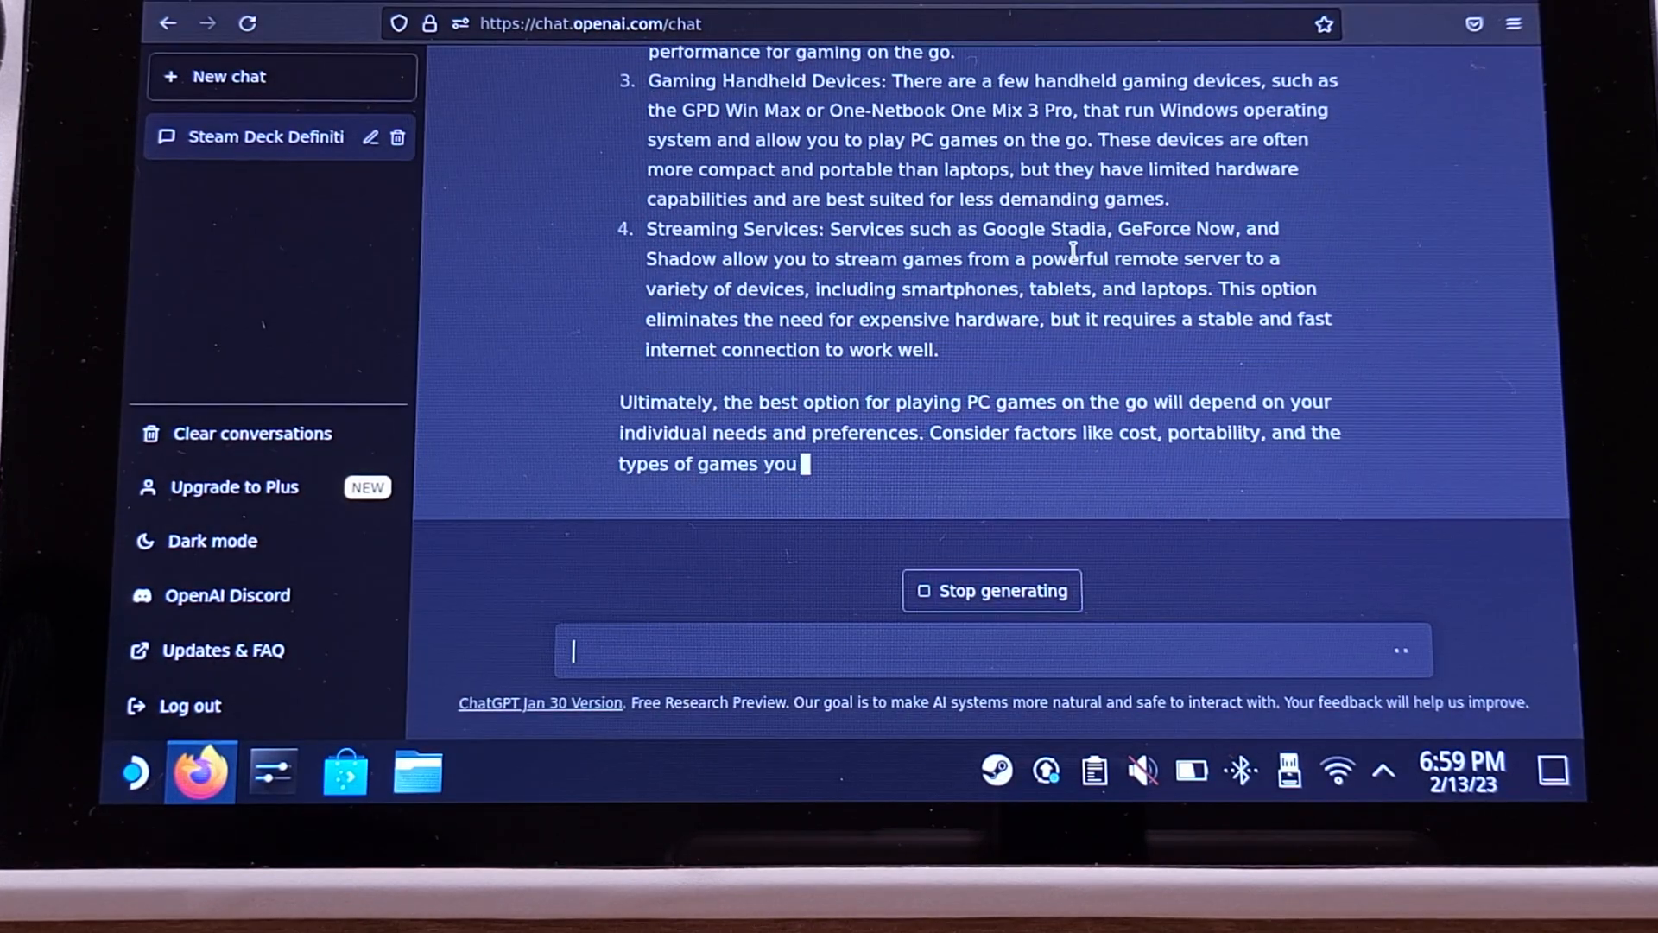
Send "GPD win max?" and read the answer.
type("GPD w")
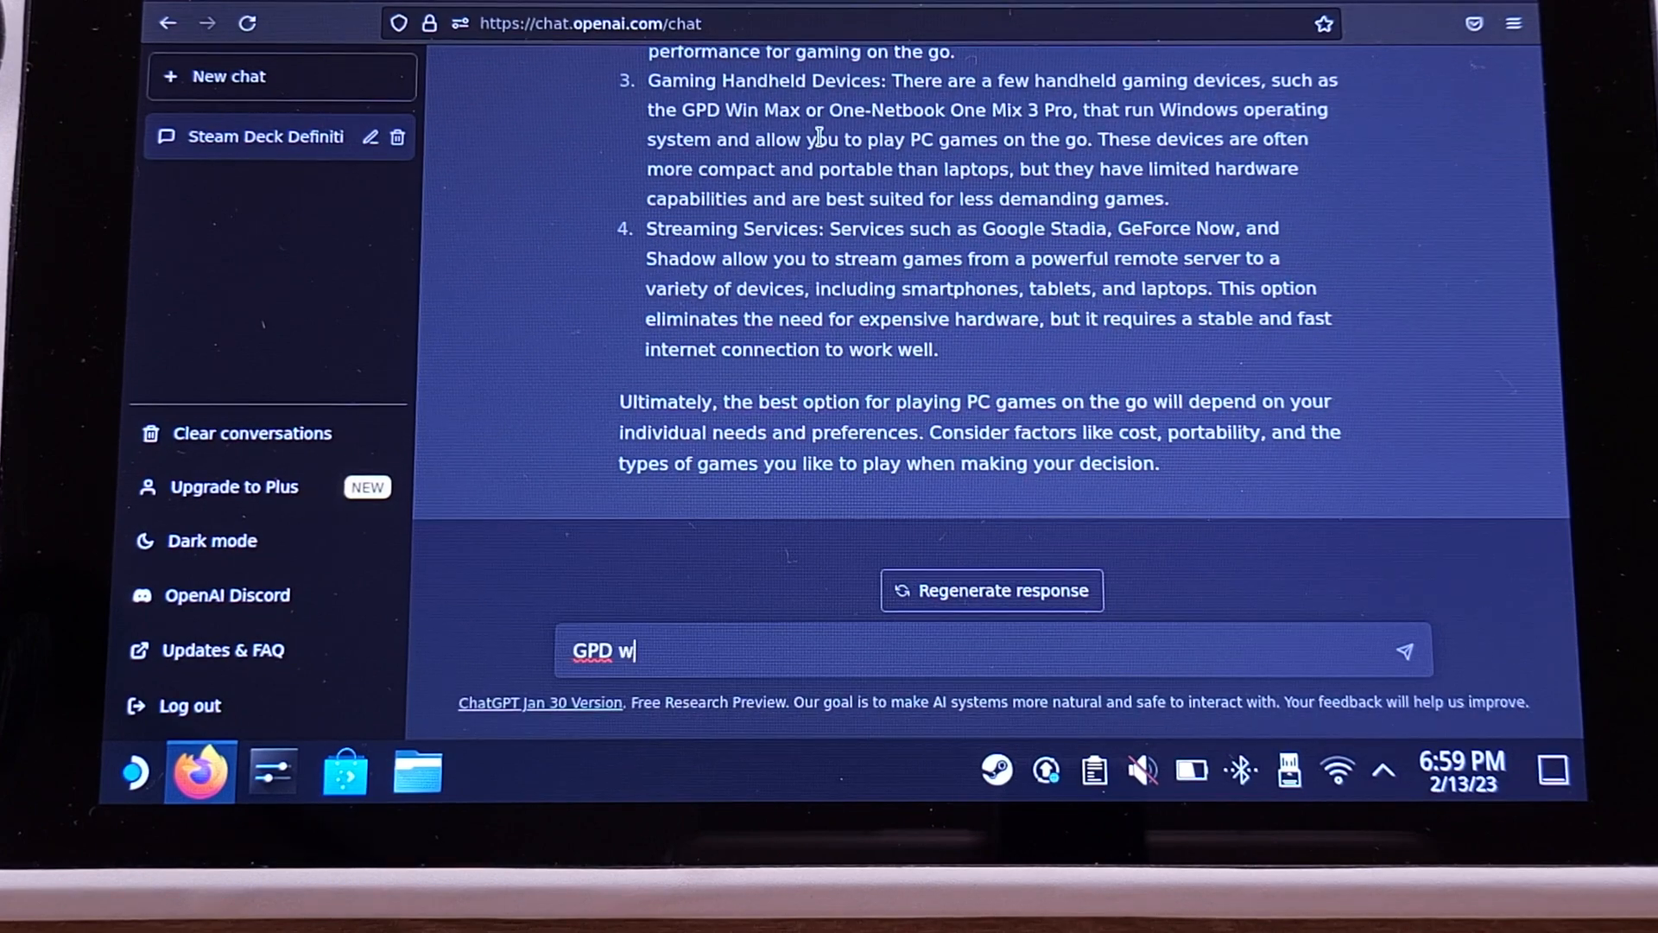
key("Return")
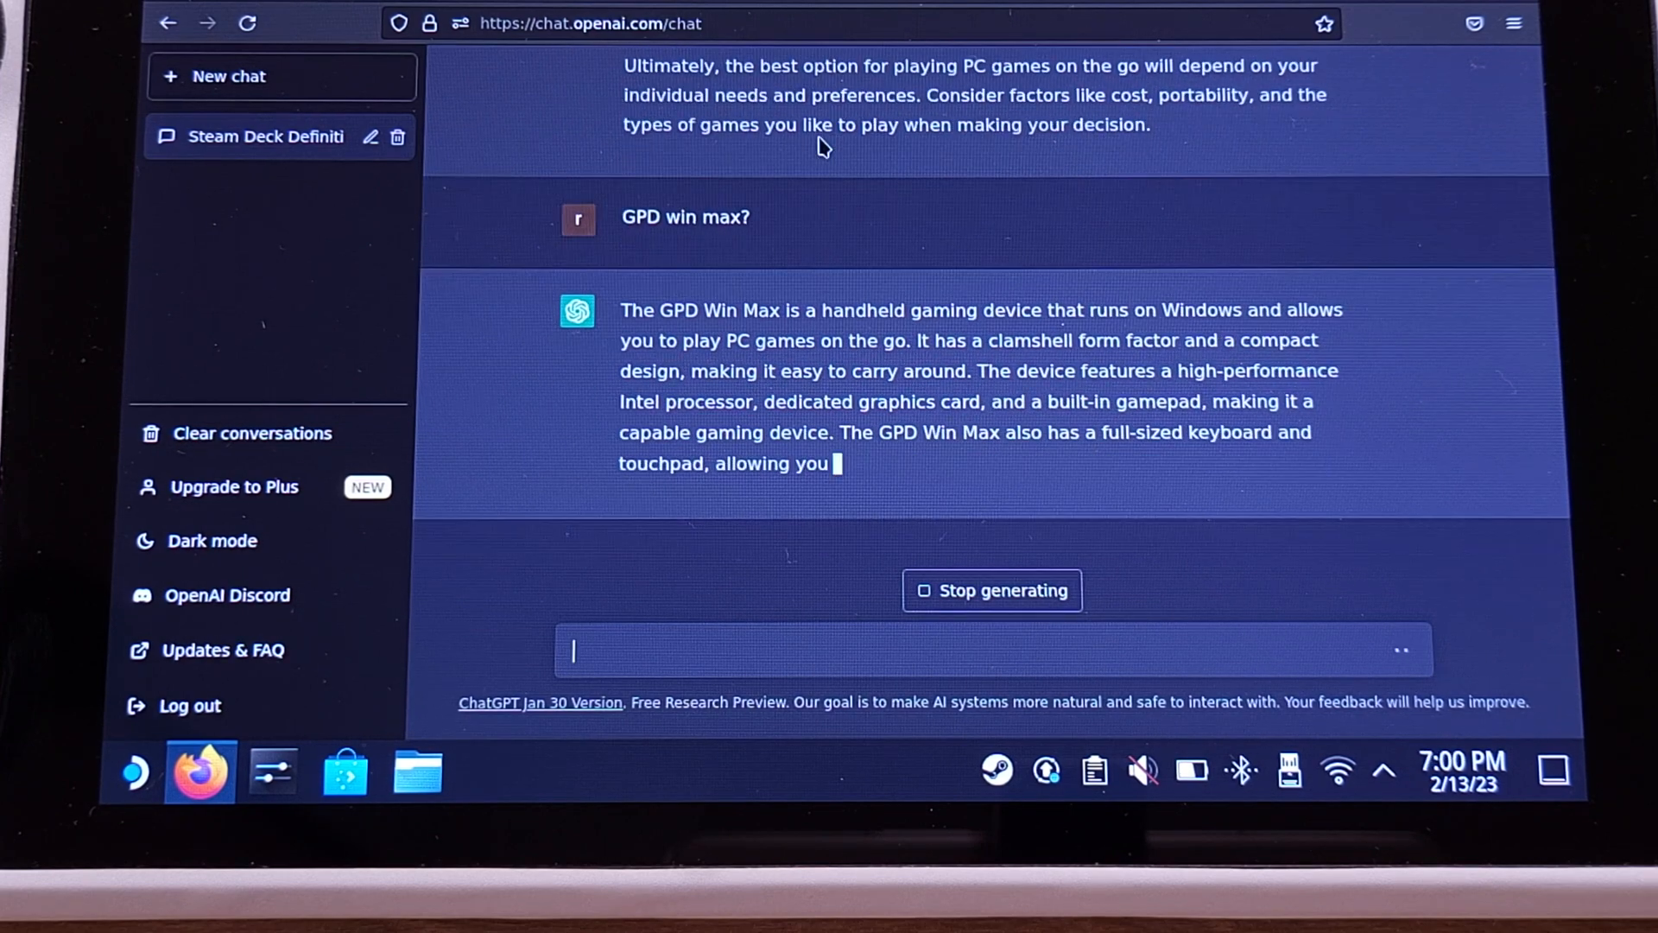
scroll("down", 3)
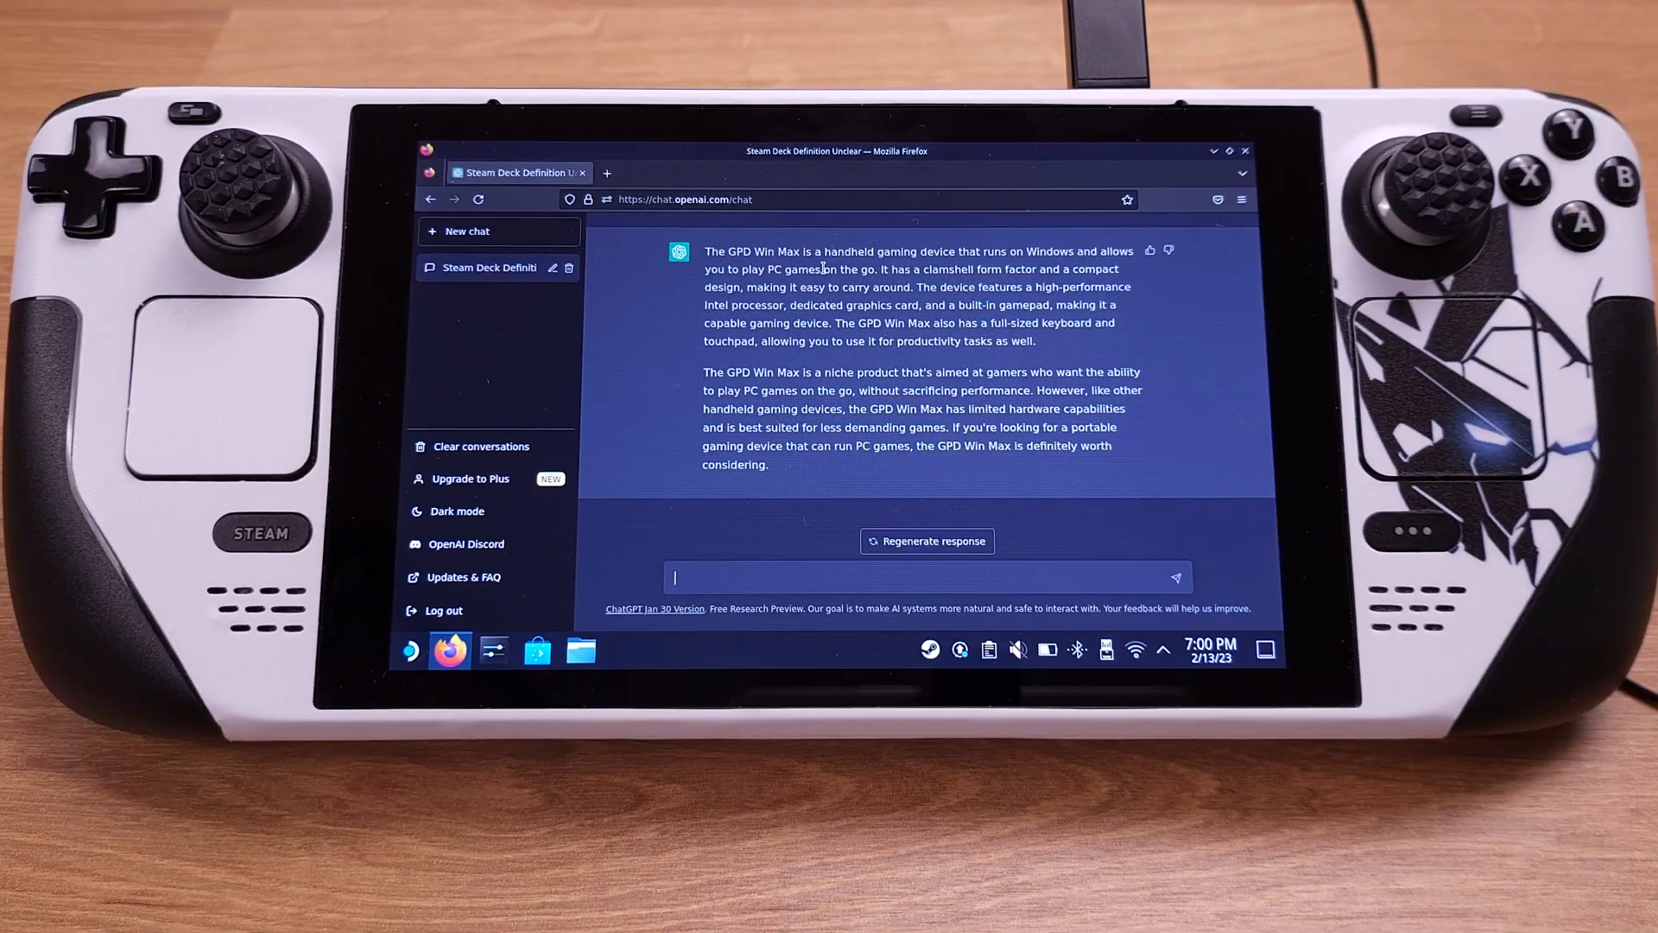
Send "but you dont know Steam Deck?" and review the apology.
type("but you dont kn")
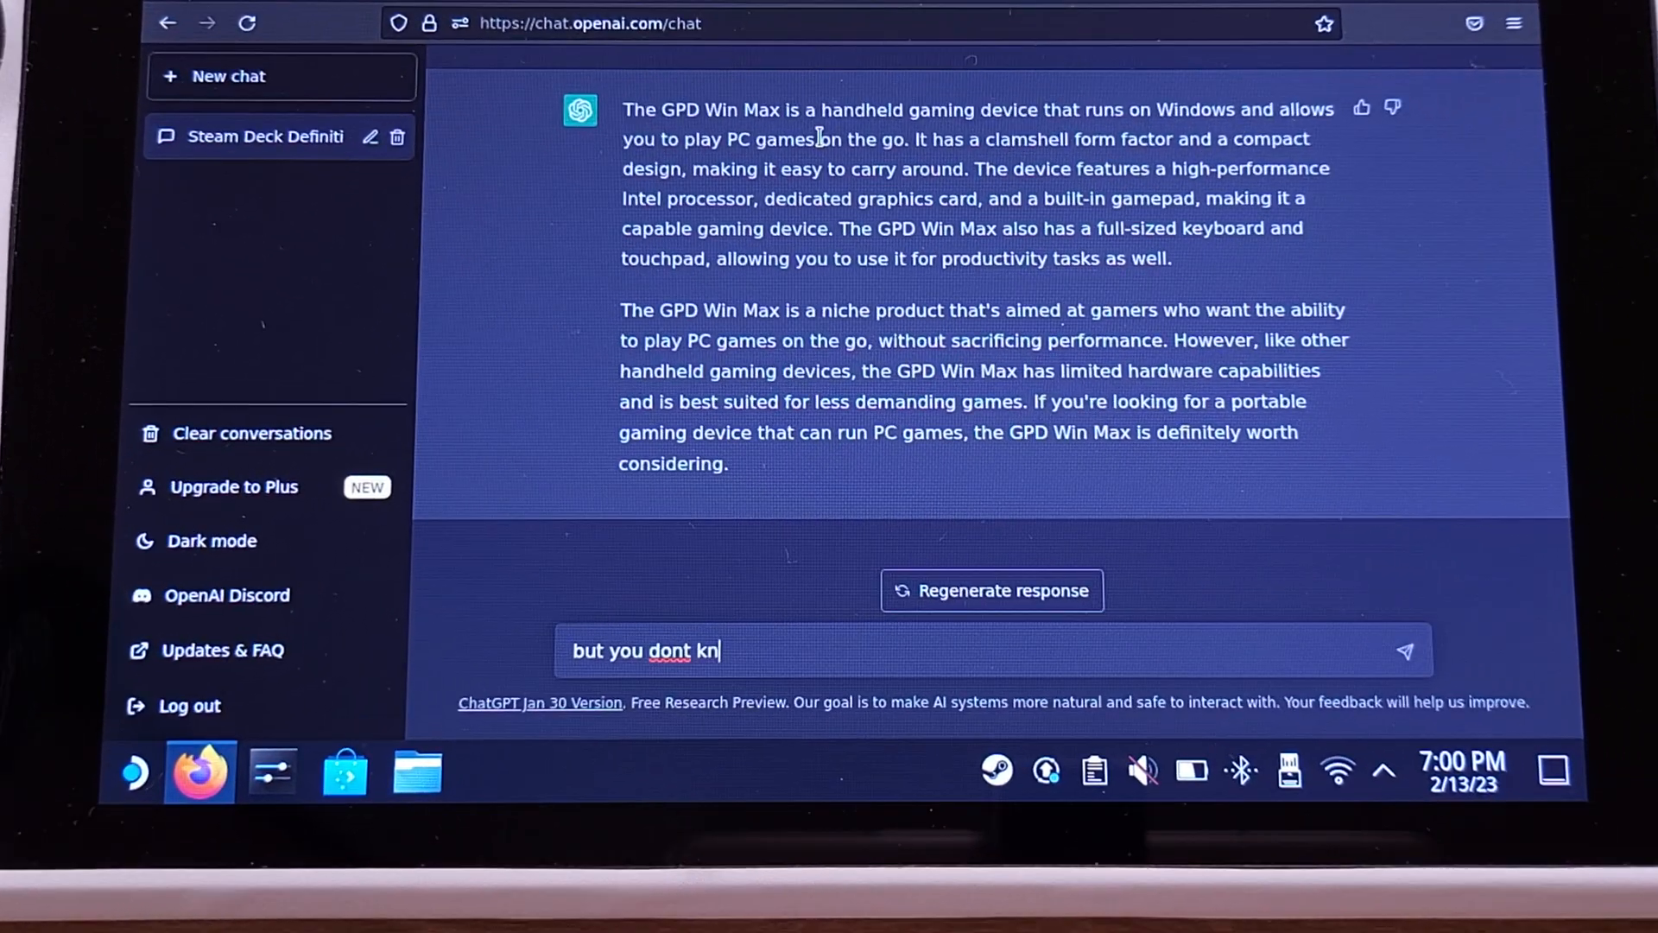
key("Return")
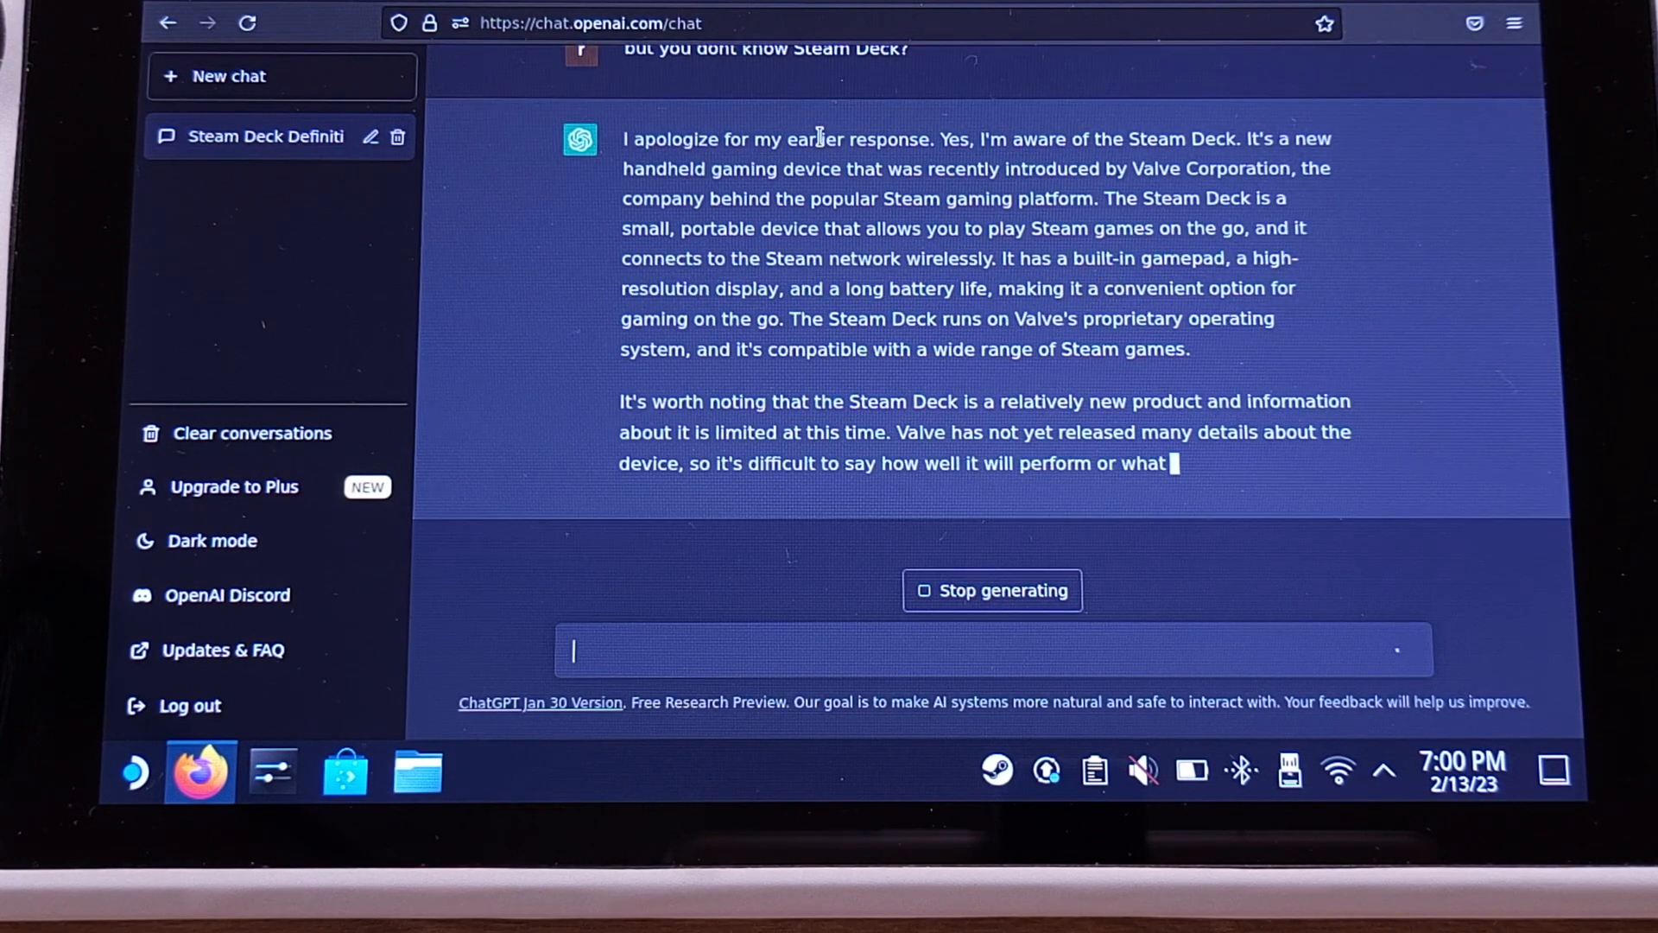
scroll("up", 3)
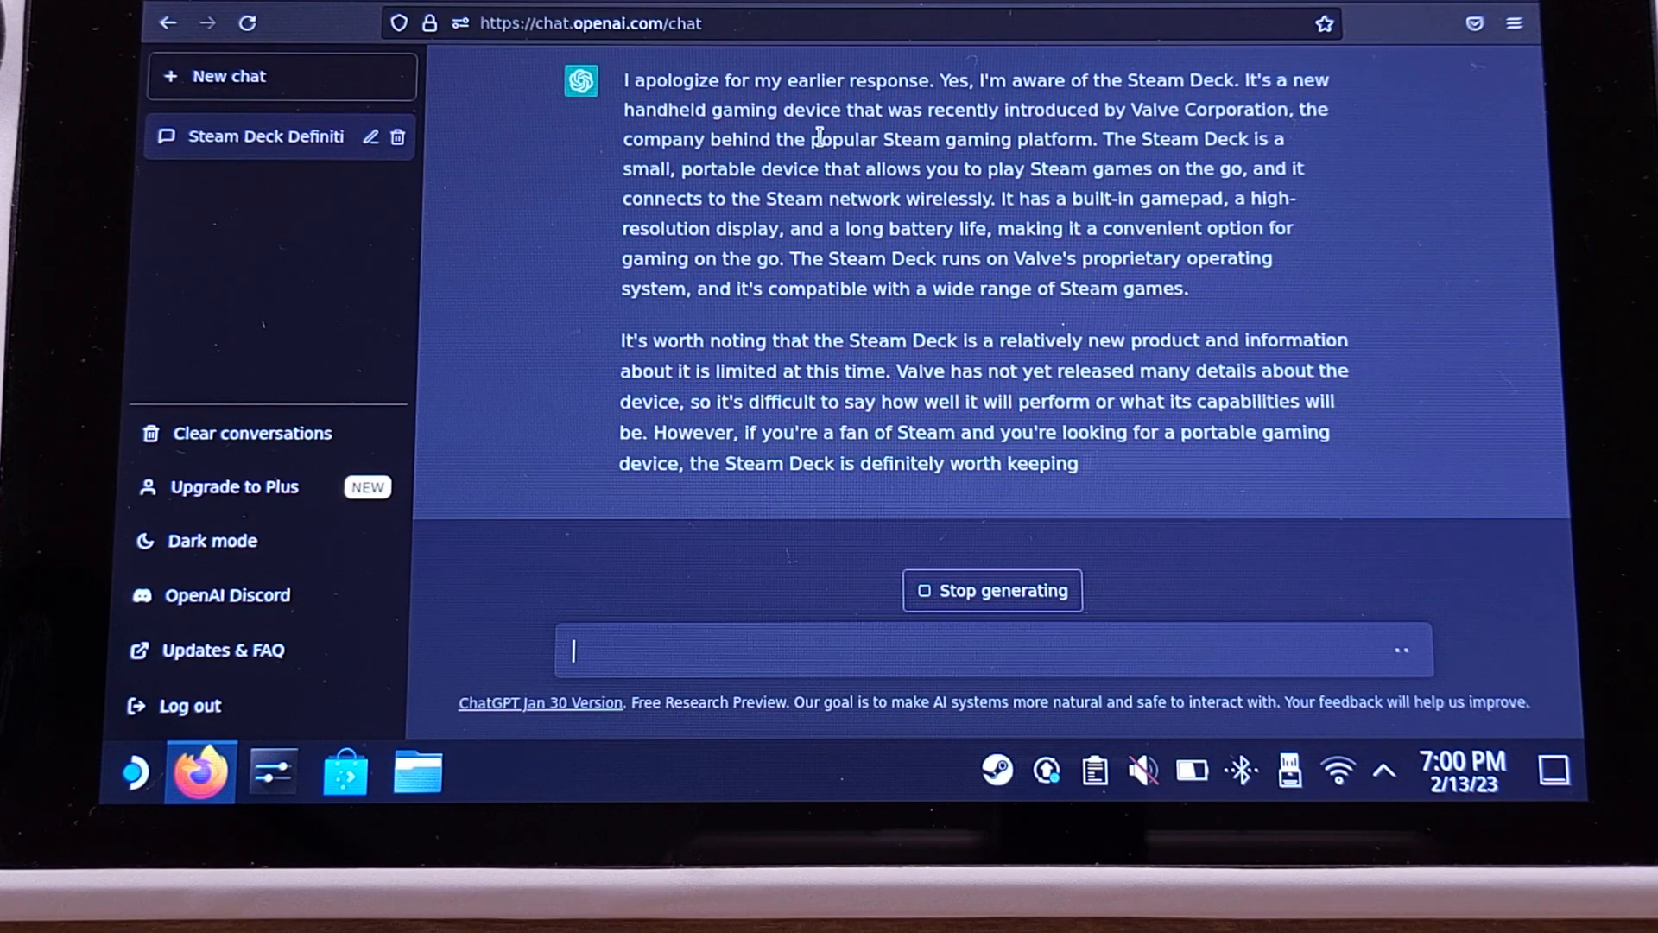
Send "What is Steam Deck ?" and begin a Nintendo Switch message.
type("What is Steam Dec")
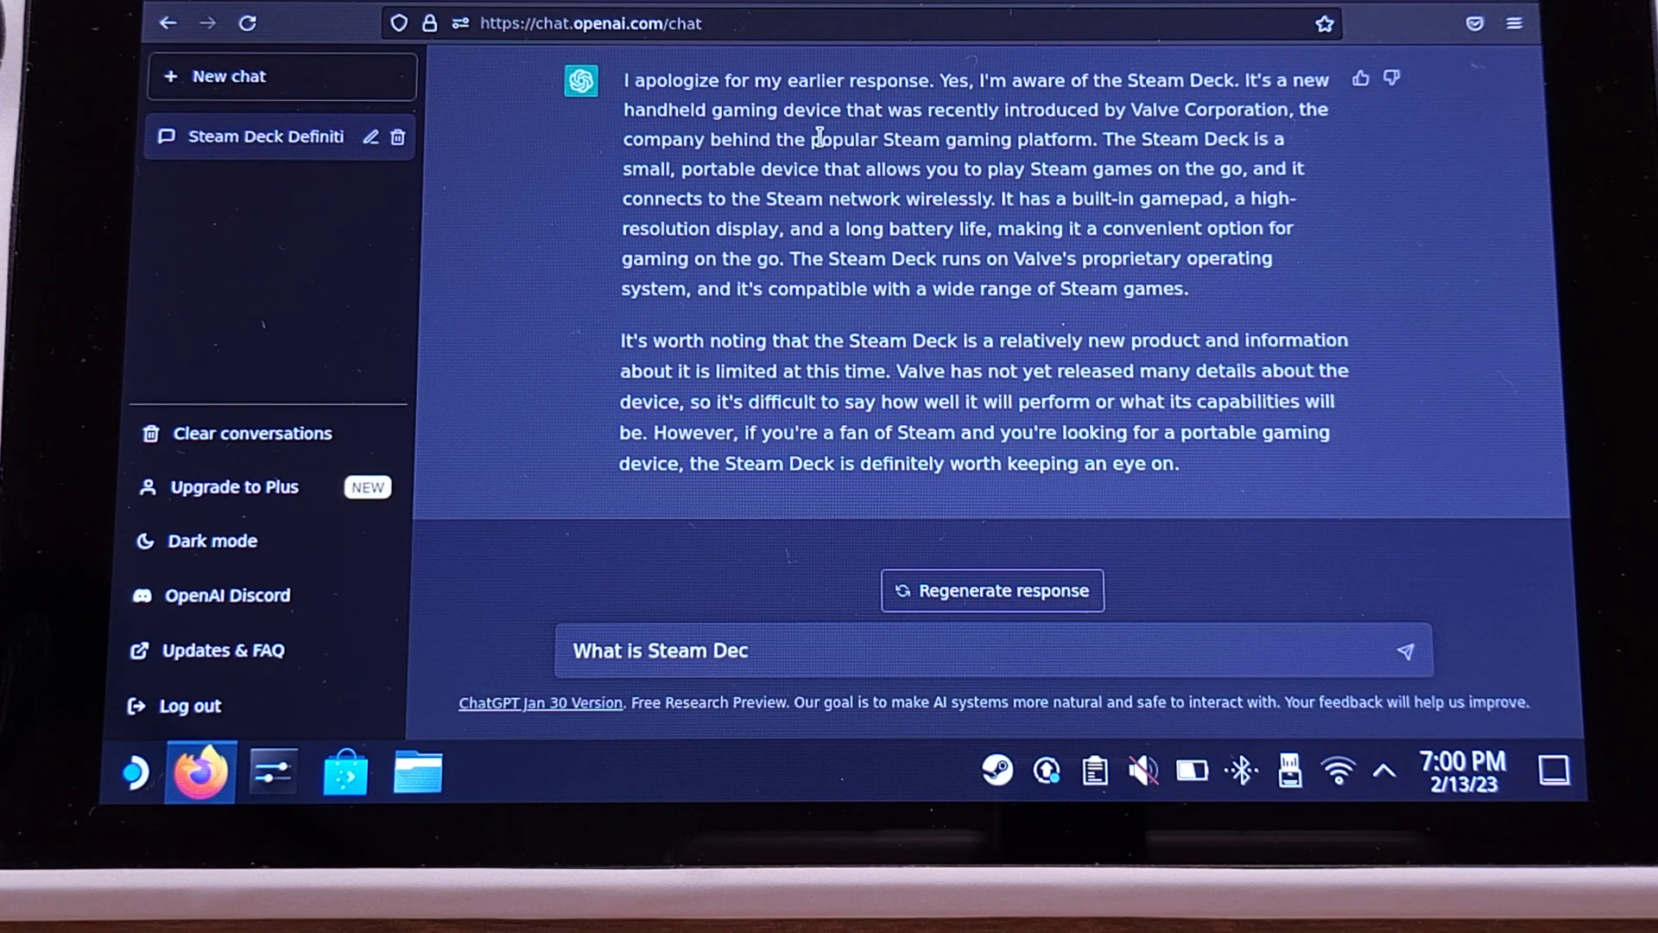
left_click(1406, 651)
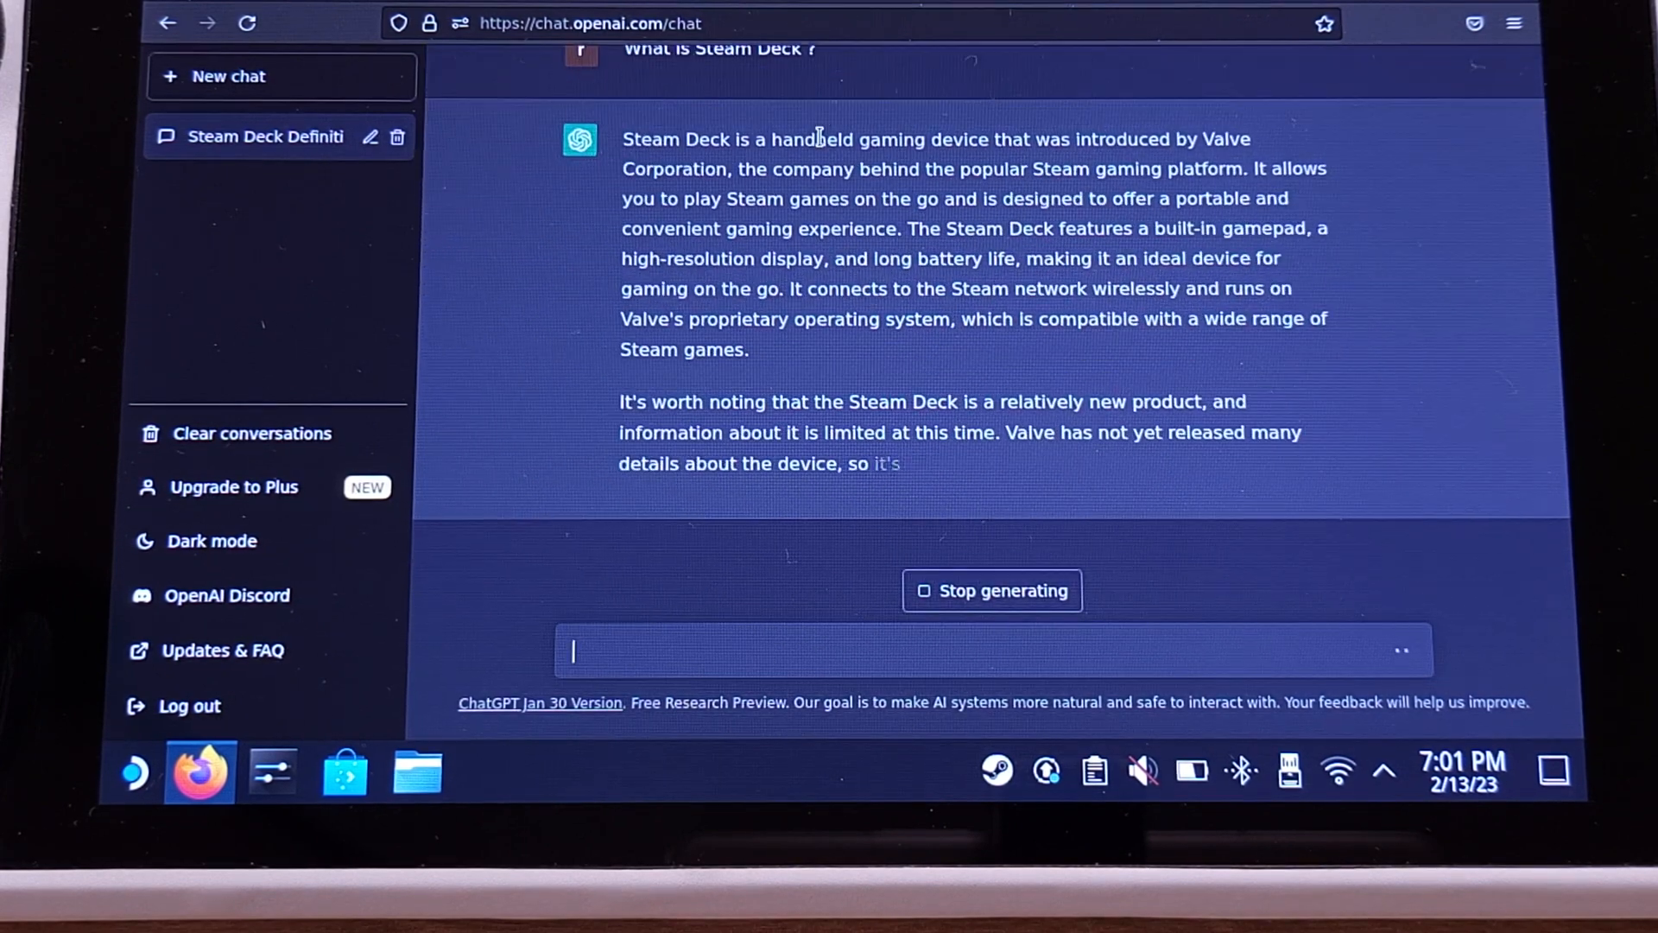
type("I want to play Nintendo Switch")
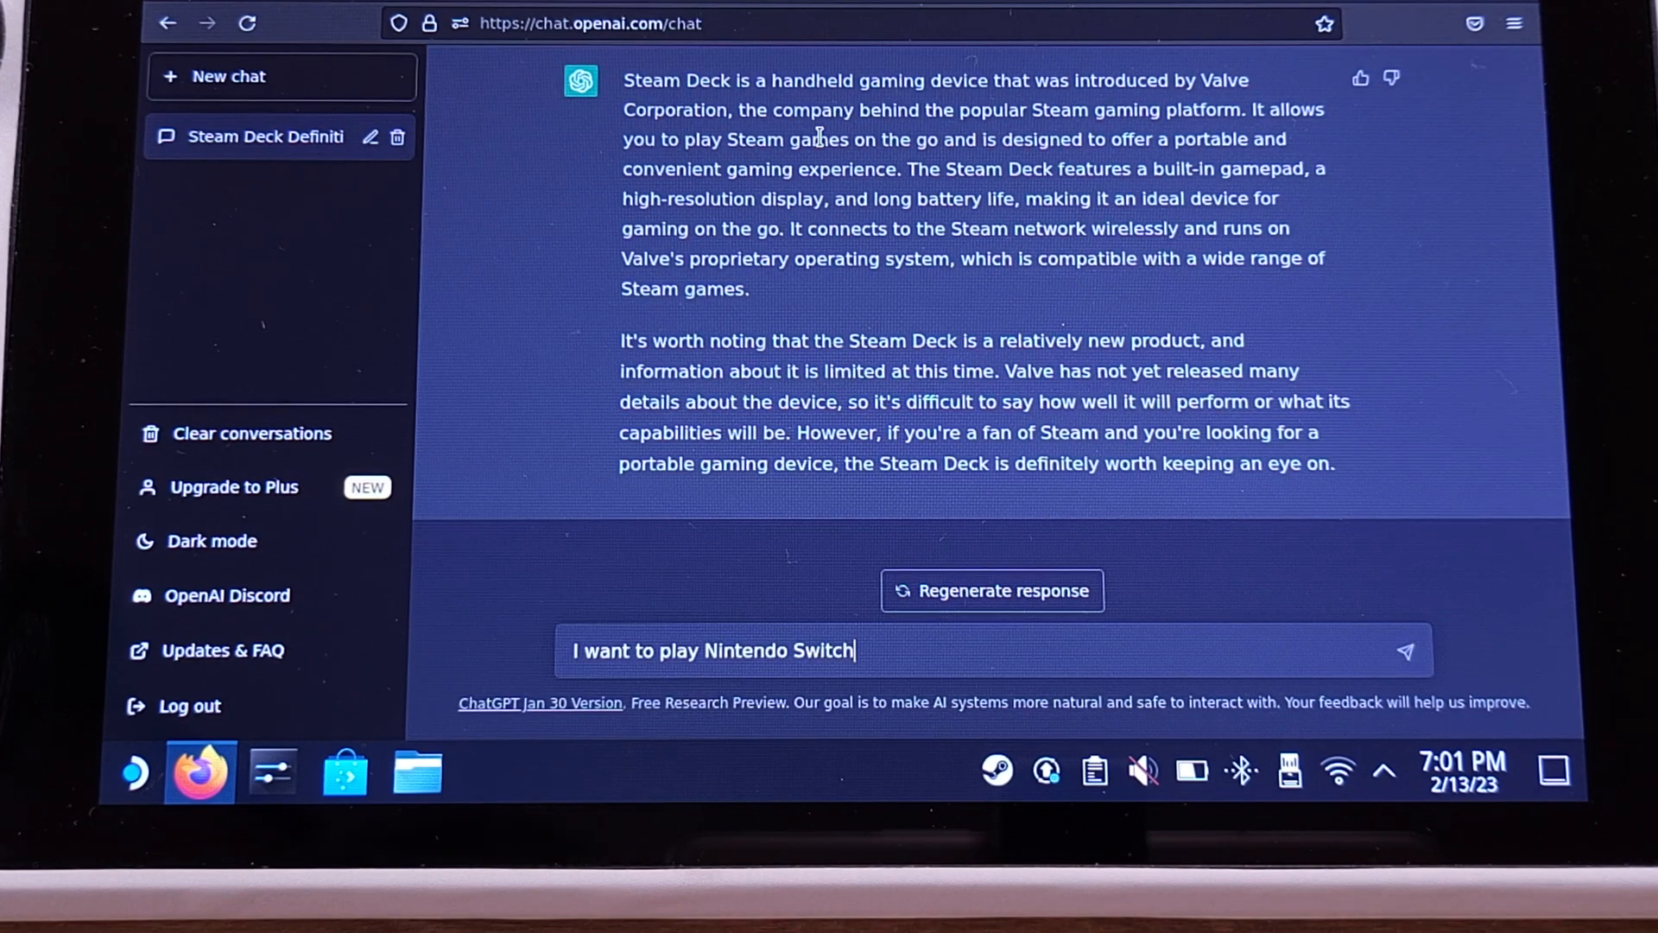
Write "I want to play Nintendo Switch games on Steam Deck".
type("games on Steam De")
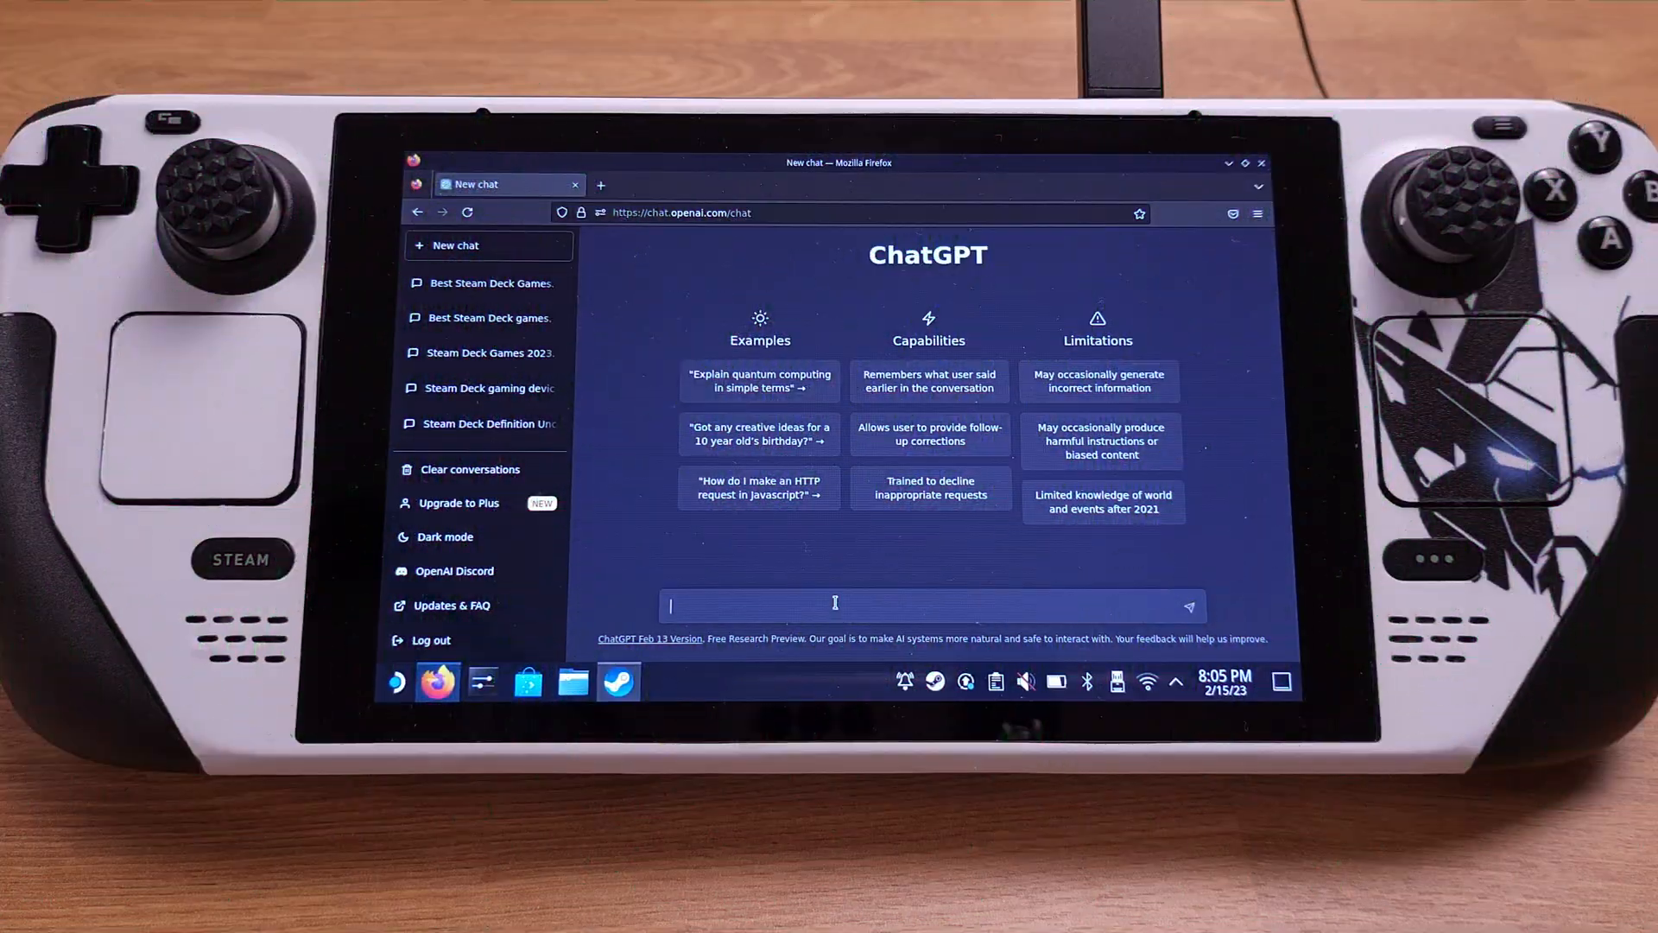
In a new chat, send "Whats the best games to play with Steam Deck?".
type("Whats the best games to play w")
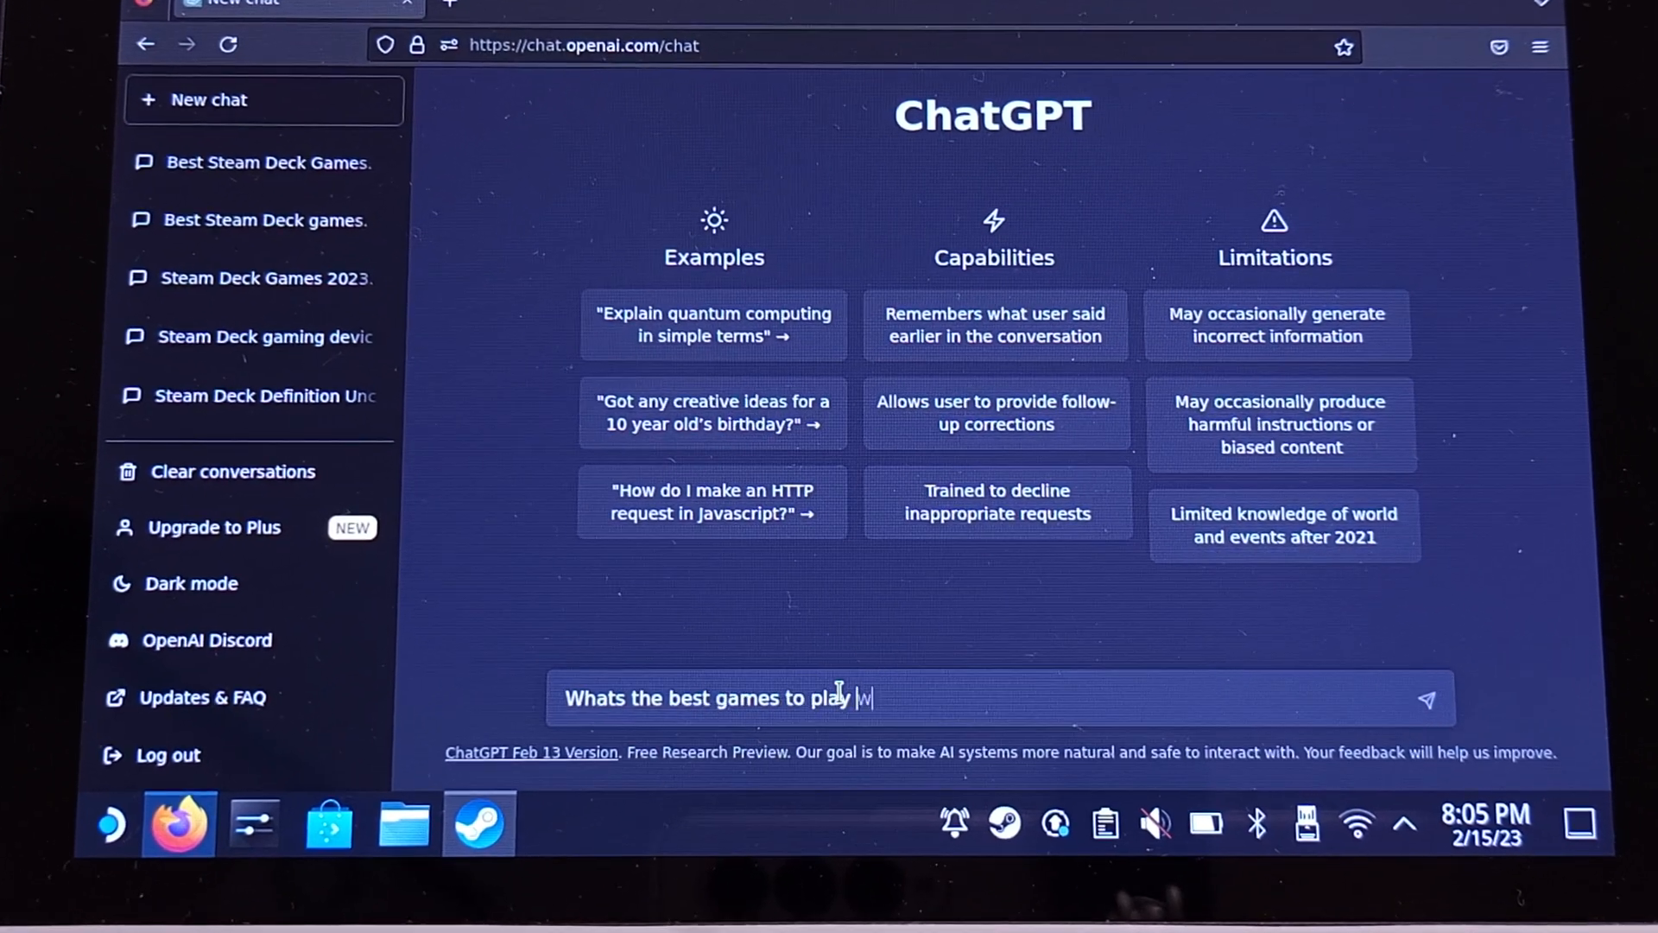
key("Return")
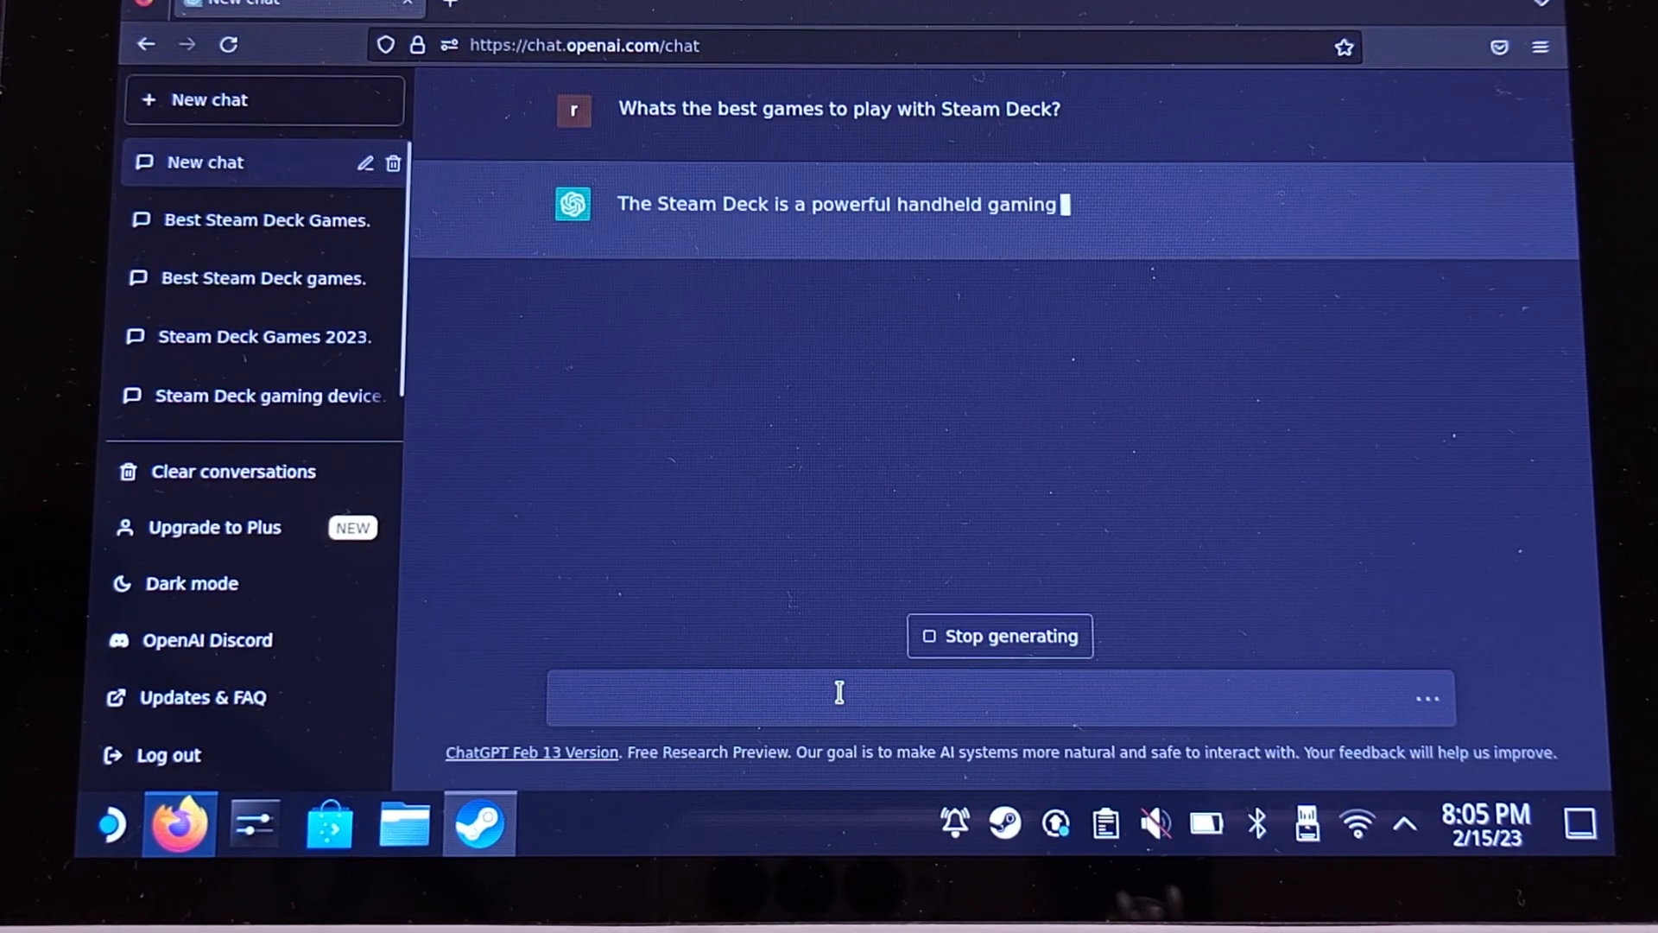